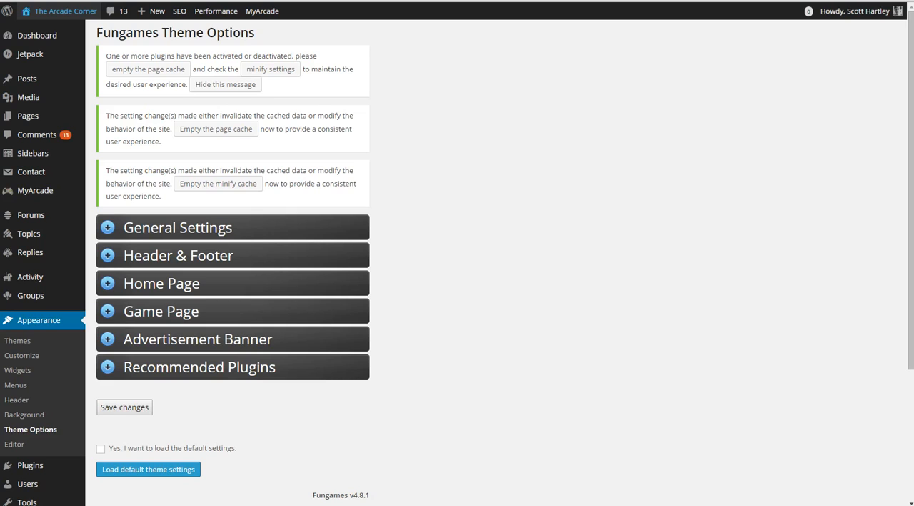
# - Expand the Fungames General Settings and compare against the live arcade homepage
pyautogui.click(65, 10)
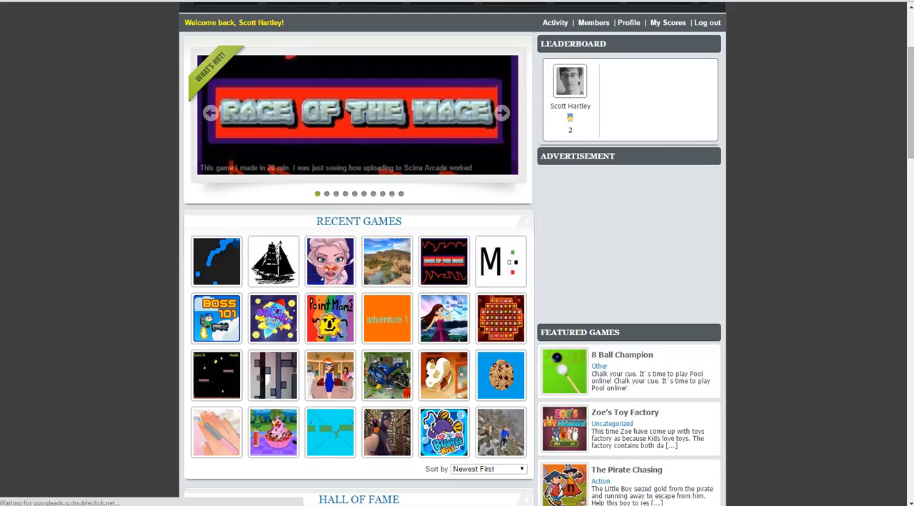
pyautogui.scroll(-3)
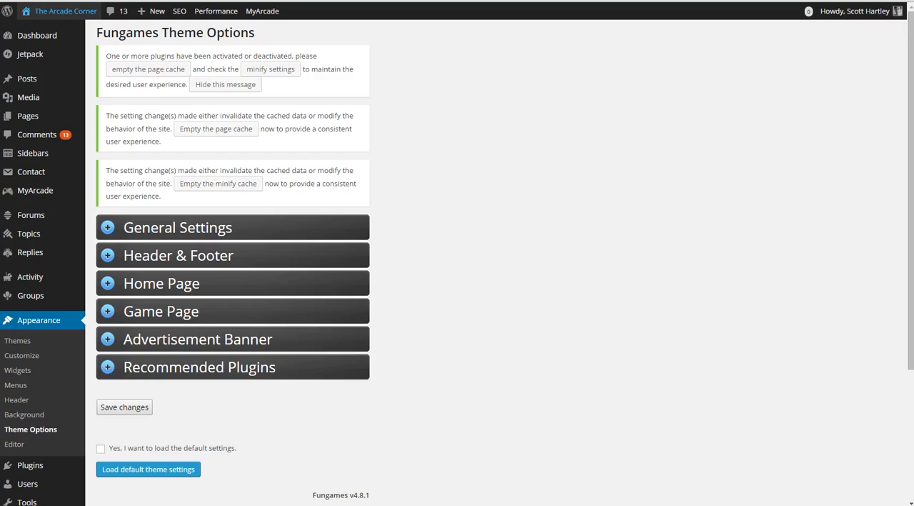
pyautogui.click(177, 227)
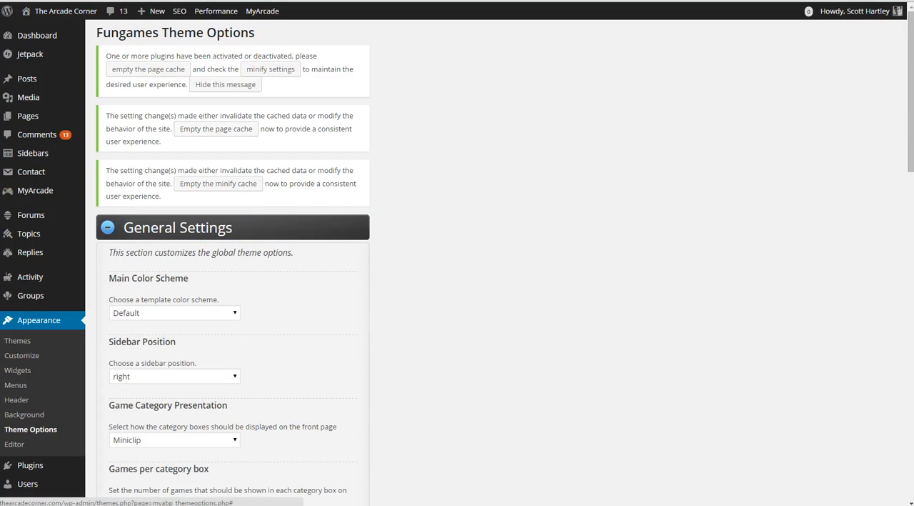
pyautogui.click(174, 203)
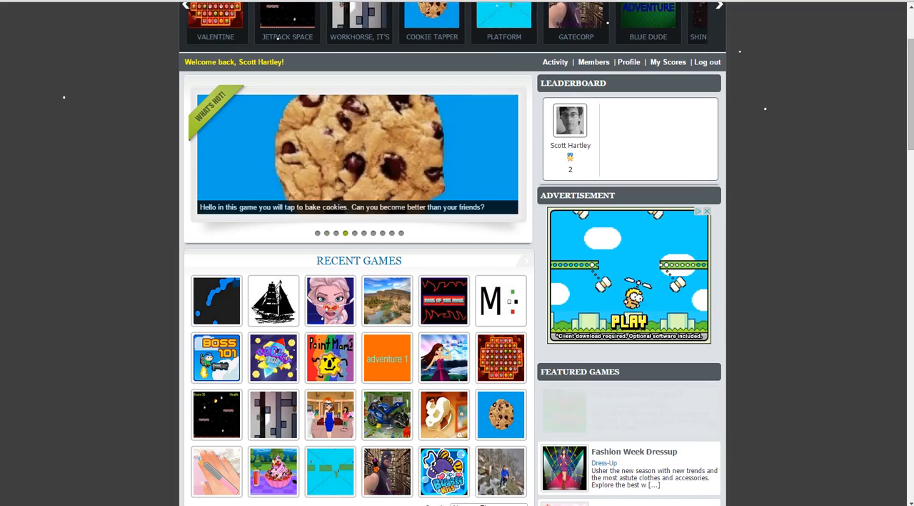
pyautogui.scroll(-3)
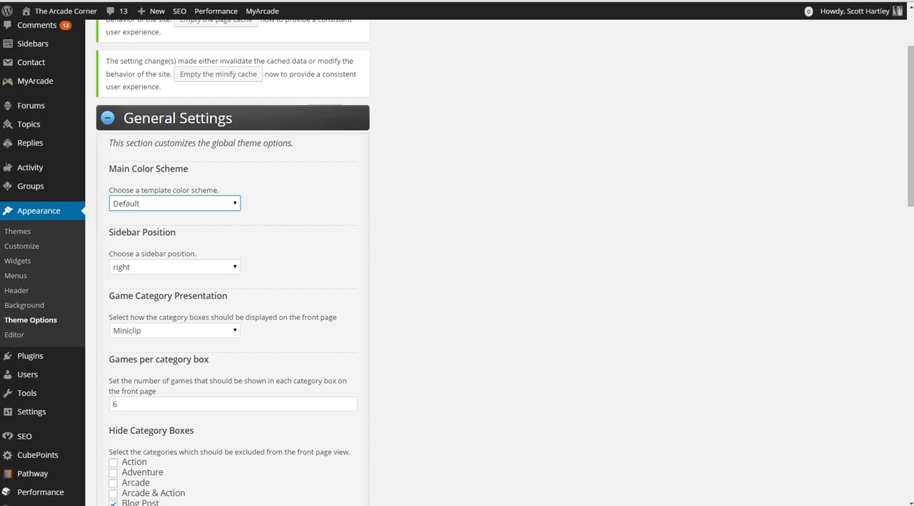
# - Keep the Sidebar Position set to right
pyautogui.click(175, 266)
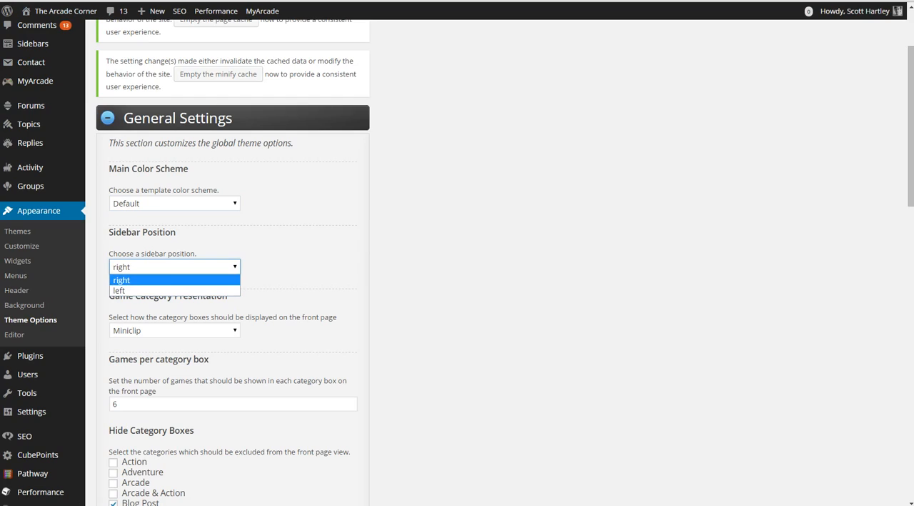
pyautogui.click(175, 220)
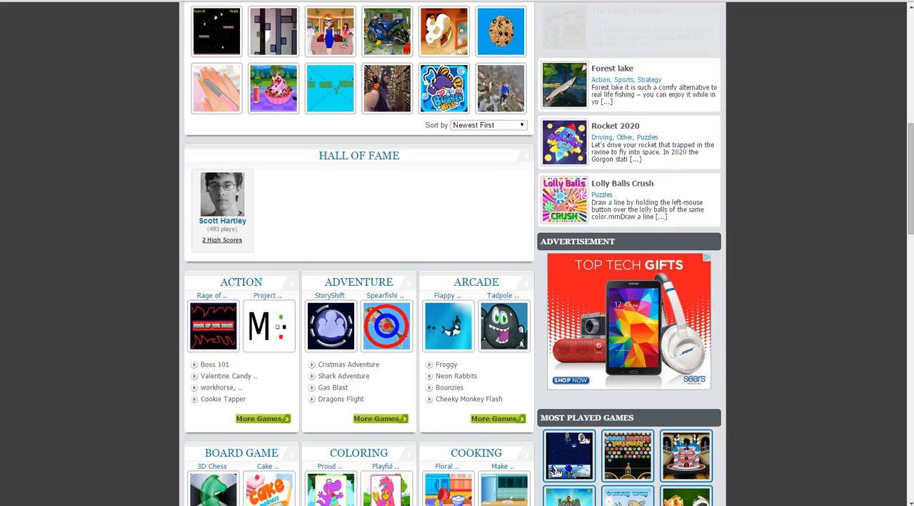
pyautogui.click(174, 220)
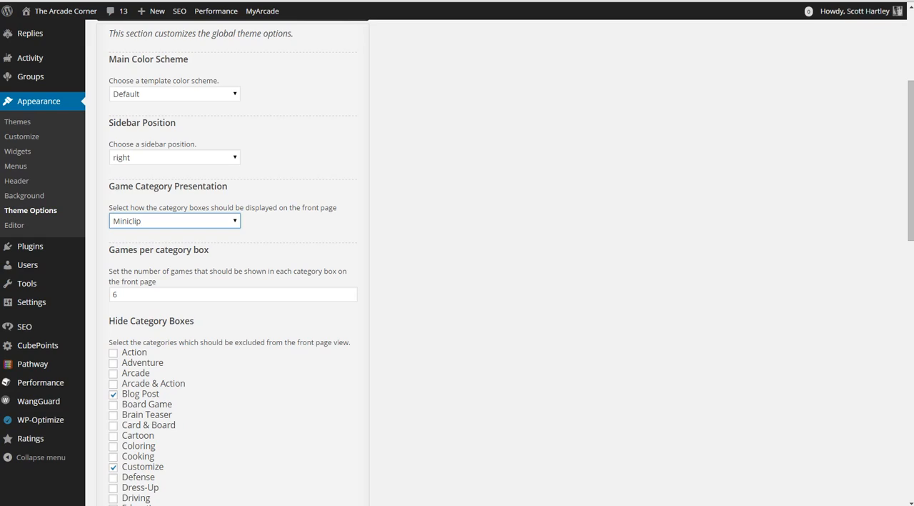
pyautogui.click(173, 220)
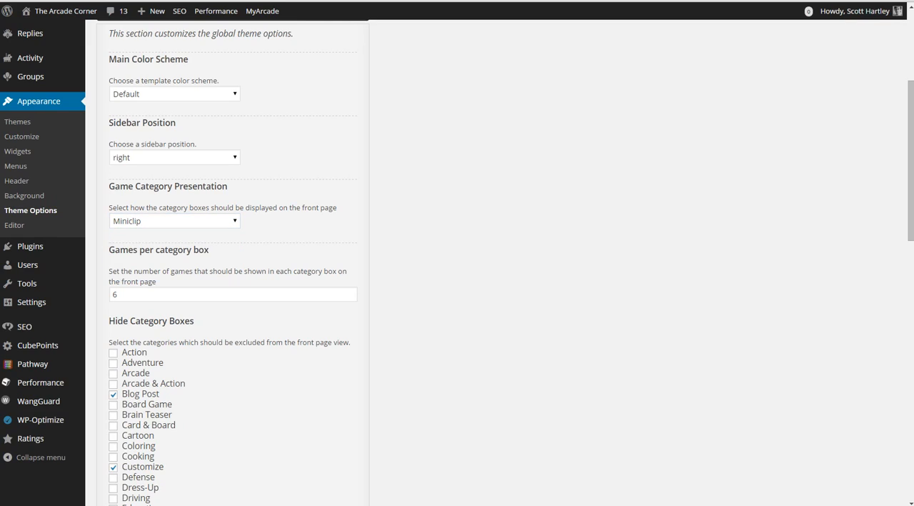
pyautogui.click(173, 220)
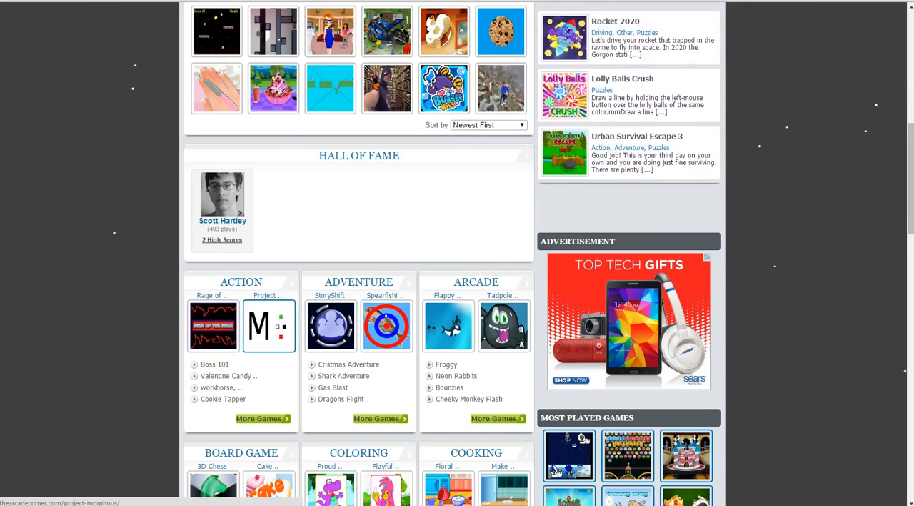
pyautogui.scroll(-3)
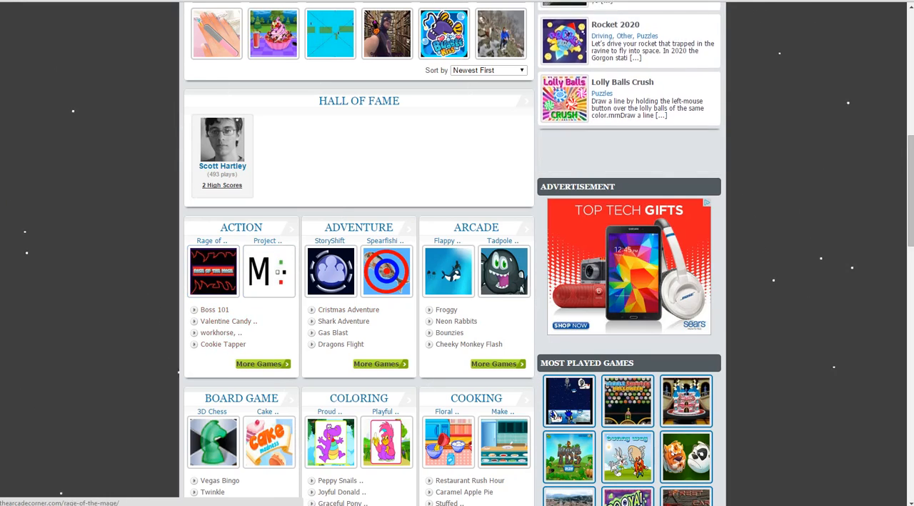
pyautogui.scroll(-3)
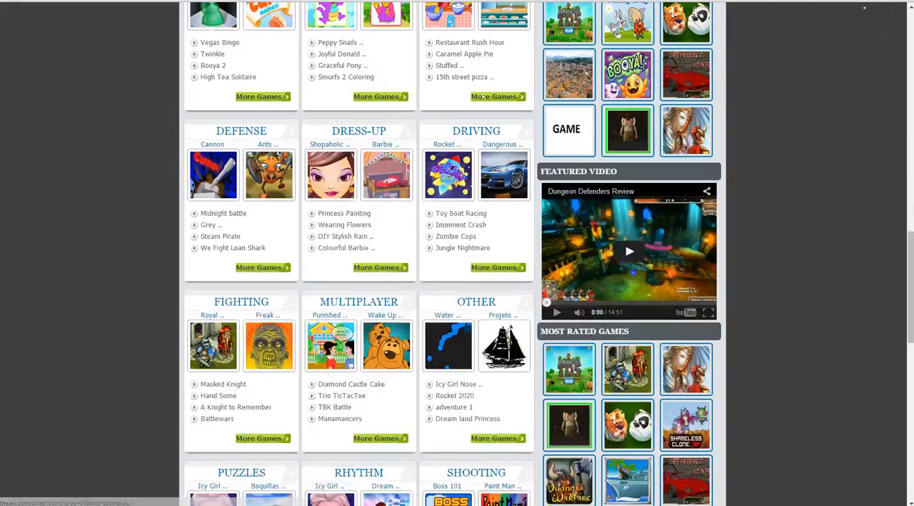
pyautogui.scroll(-3)
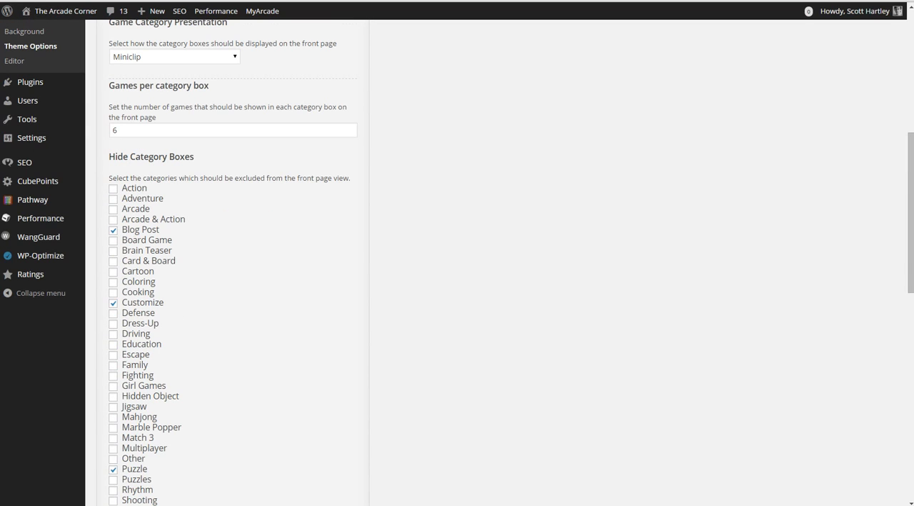
# - Keep Blog Post as the Fungames blog category and switch to the live homepage
pyautogui.scroll(-3)
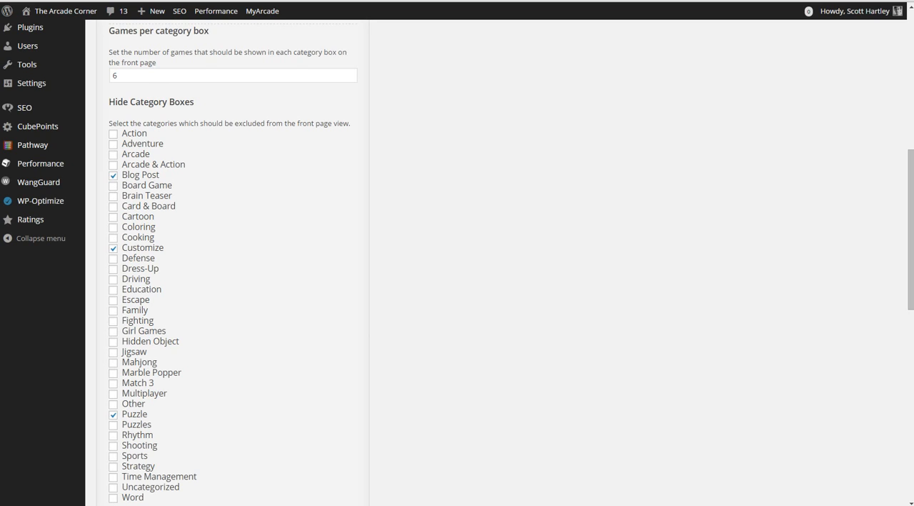
pyautogui.scroll(-3)
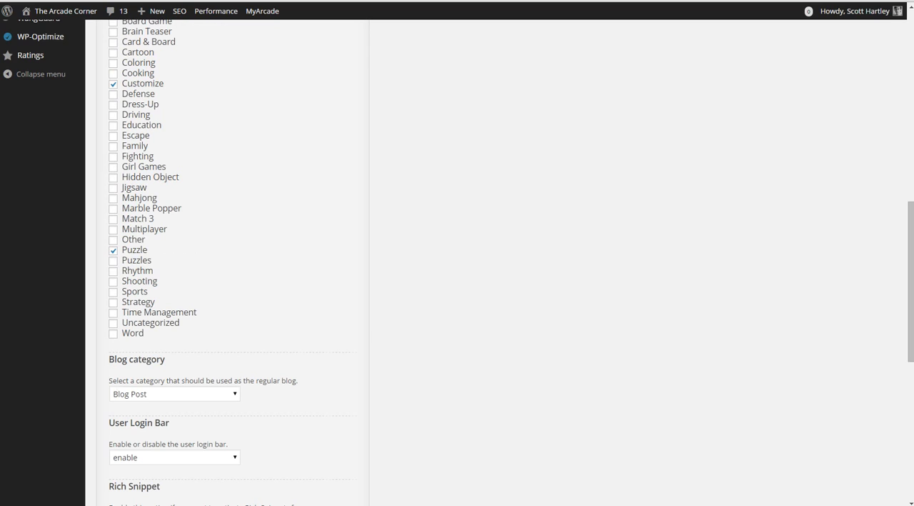
pyautogui.click(174, 283)
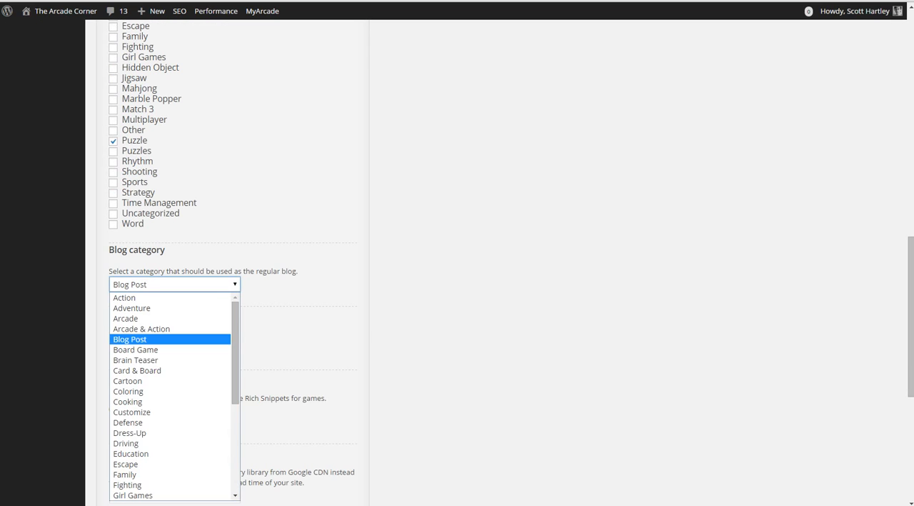
pyautogui.click(129, 338)
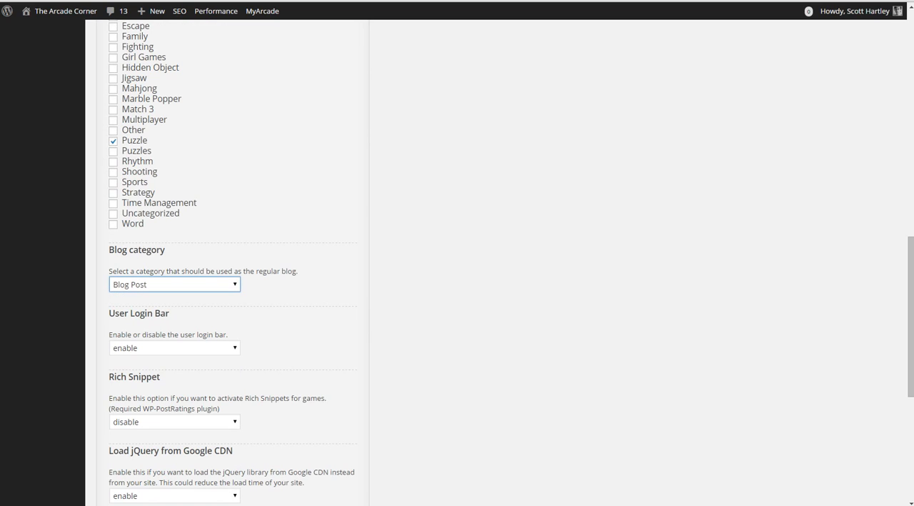
pyautogui.scroll(-3)
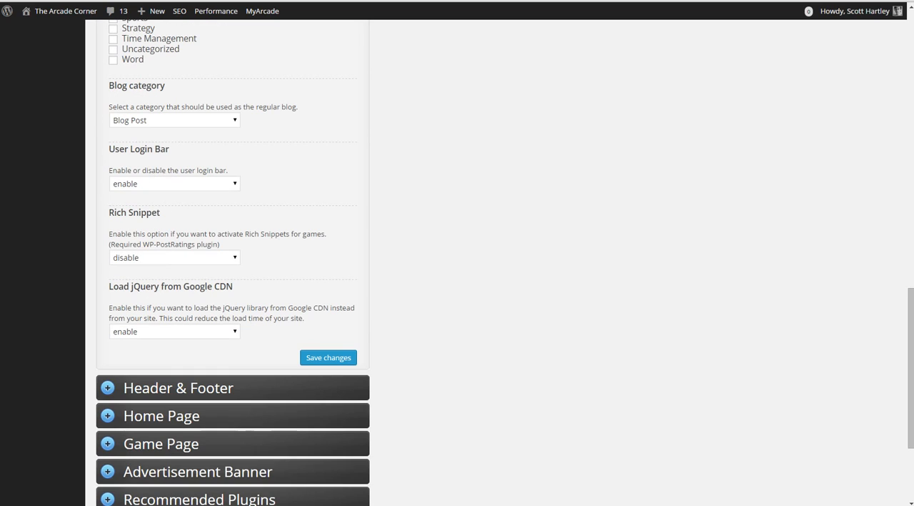
pyautogui.click(174, 183)
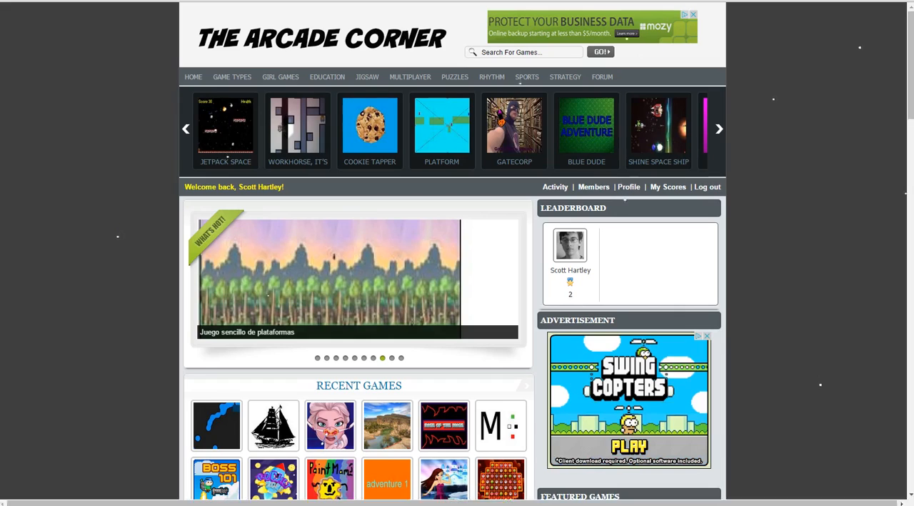
pyautogui.click(719, 128)
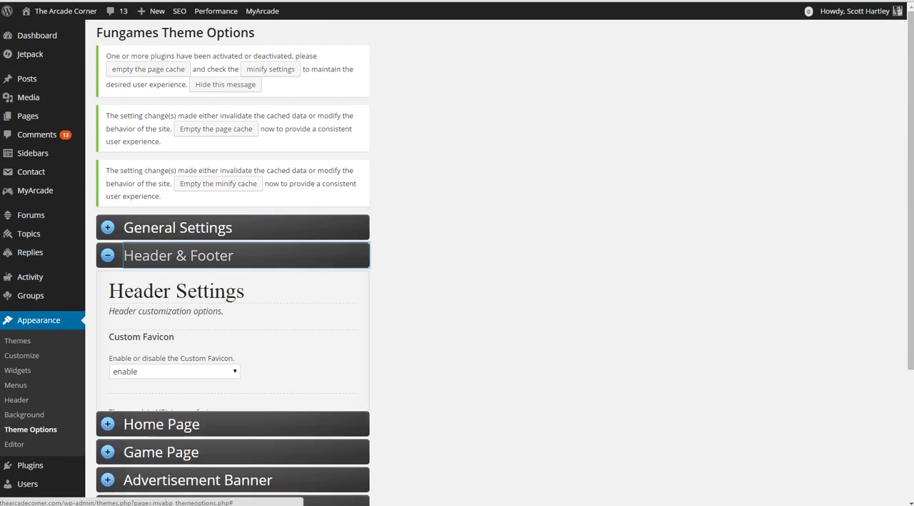
pyautogui.scroll(-3)
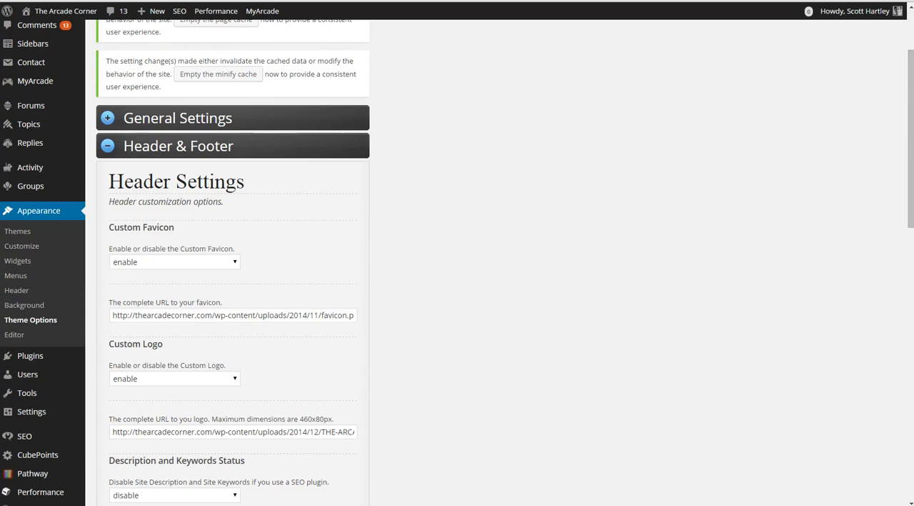
pyautogui.scroll(-3)
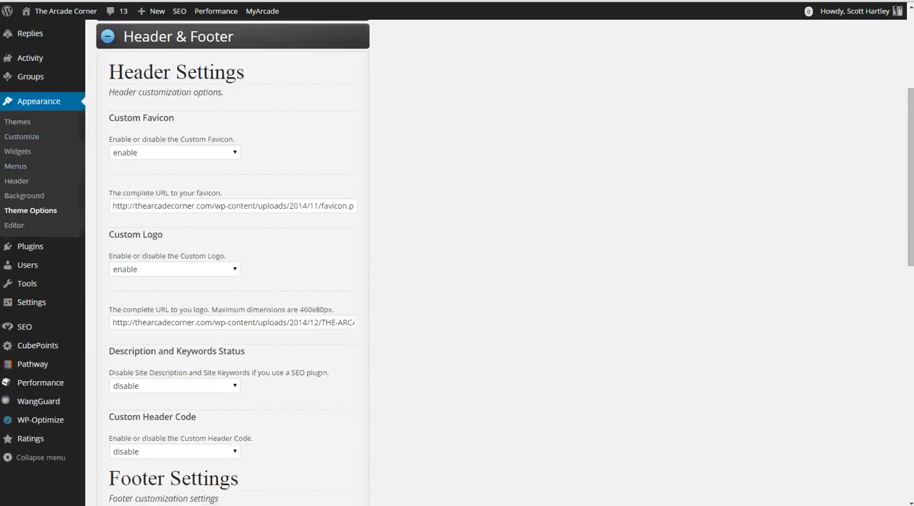
pyautogui.scroll(-3)
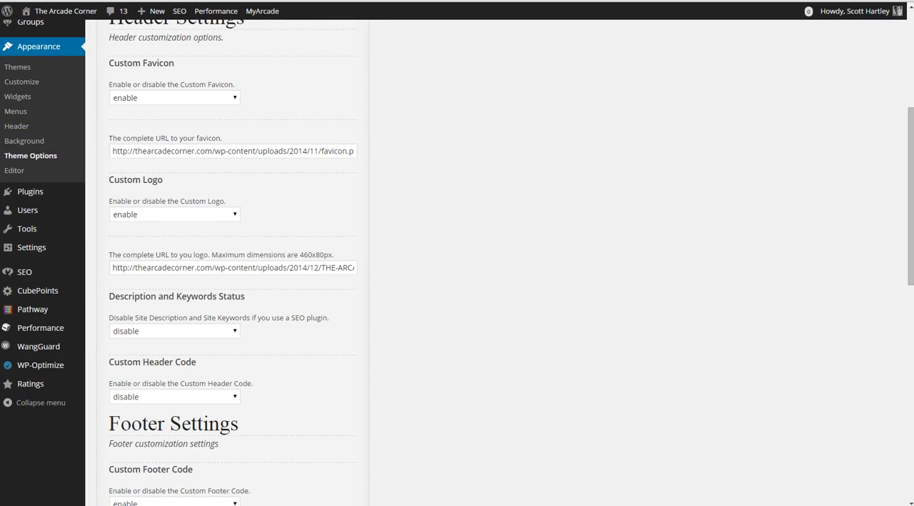
pyautogui.click(174, 214)
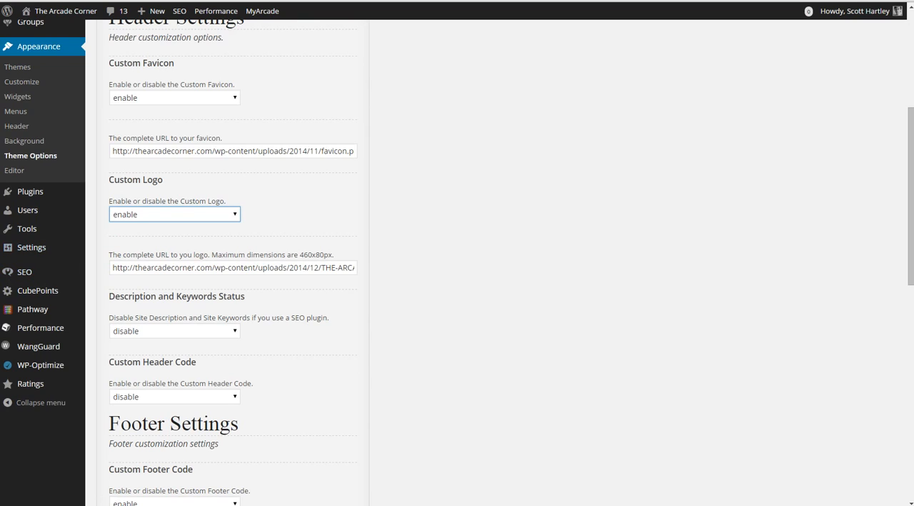
pyautogui.scroll(-3)
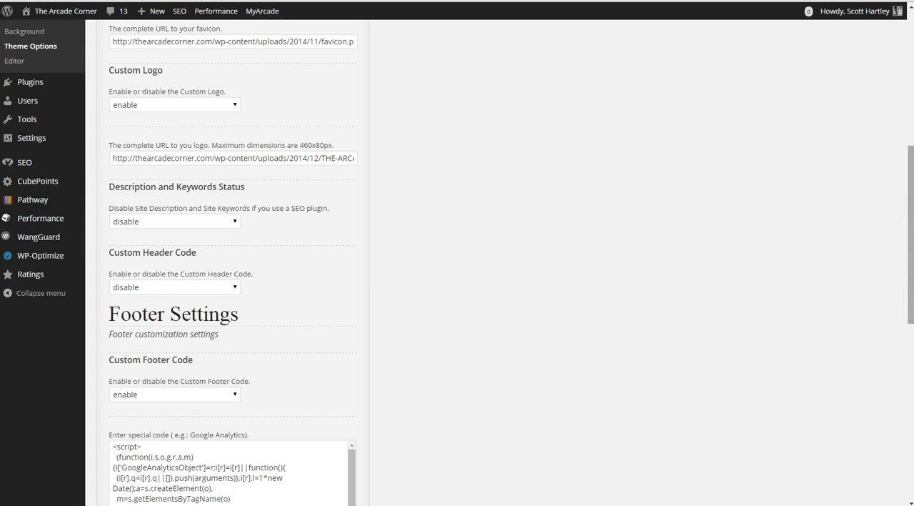
# - Keep Custom Header Code on disable and review the footer code settings
pyautogui.click(173, 286)
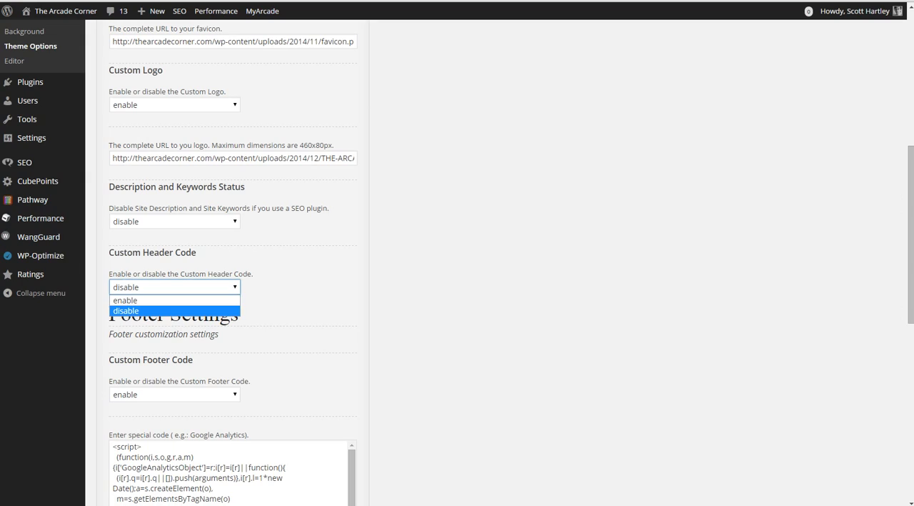
pyautogui.click(125, 310)
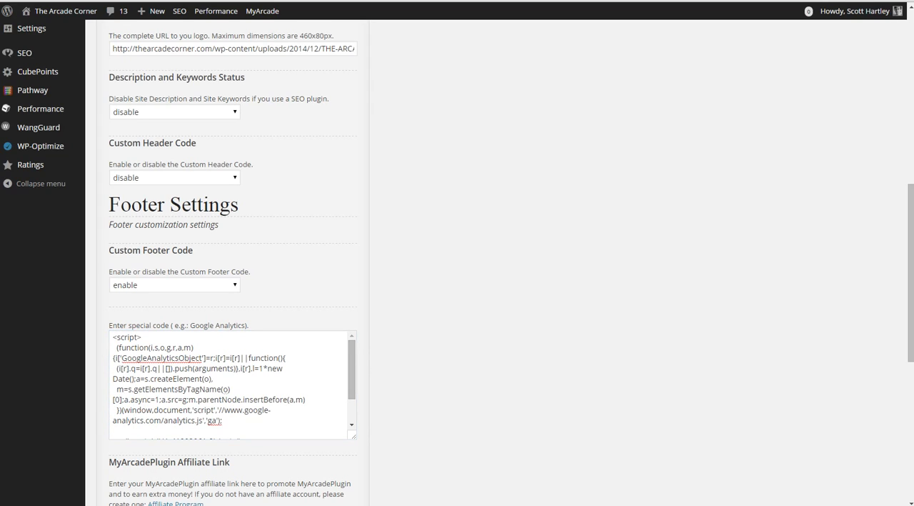
pyautogui.scroll(-3)
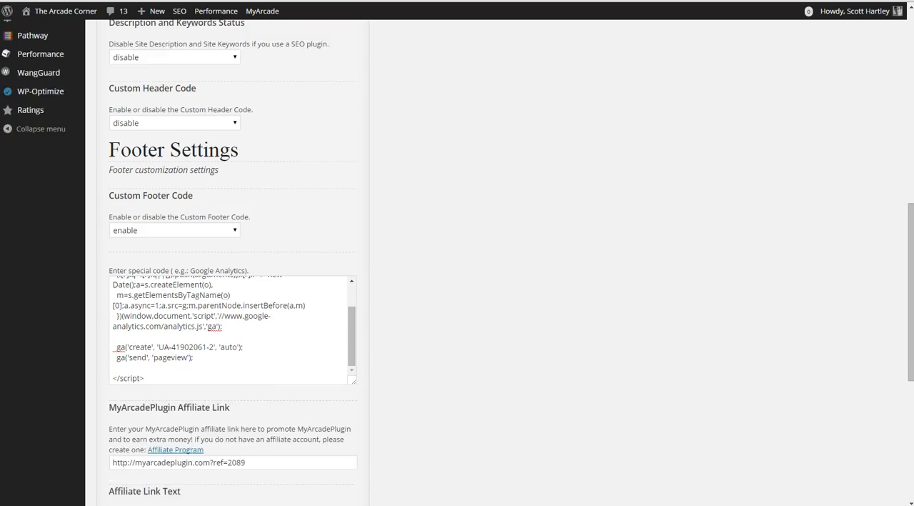
pyautogui.scroll(-3)
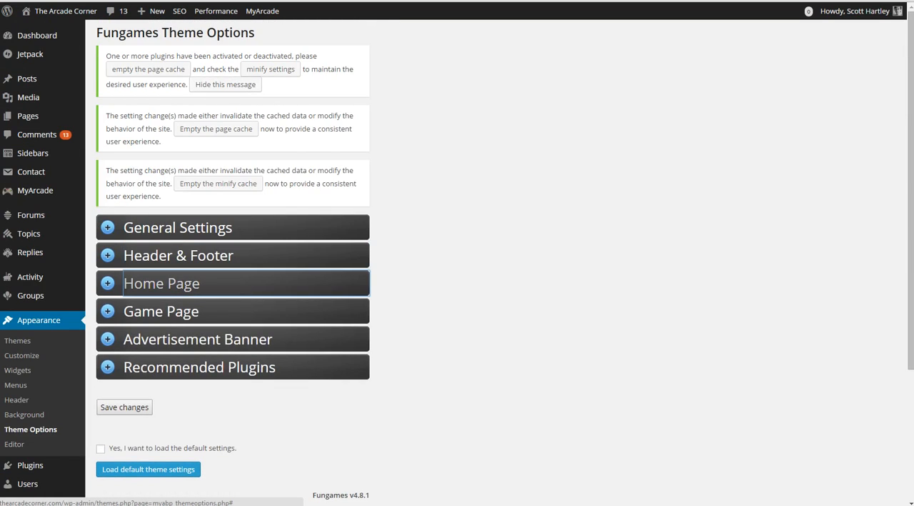
pyautogui.click(161, 282)
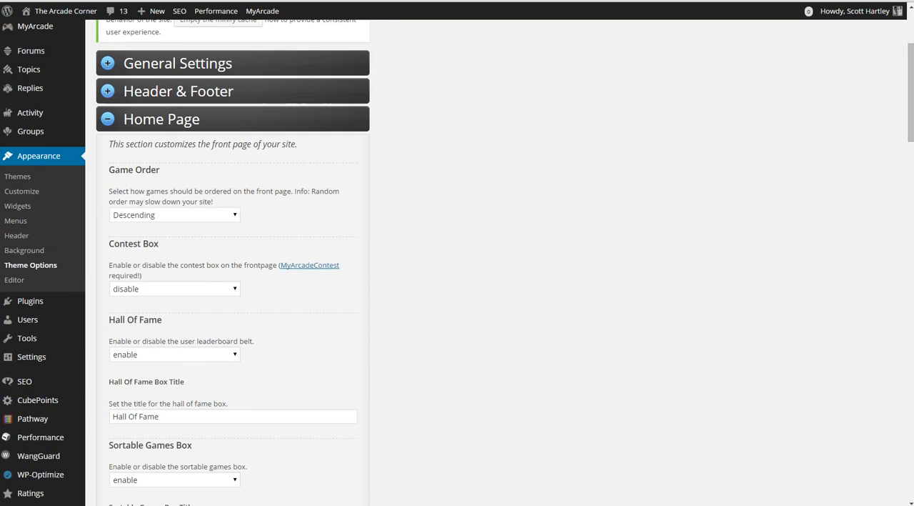
pyautogui.click(175, 214)
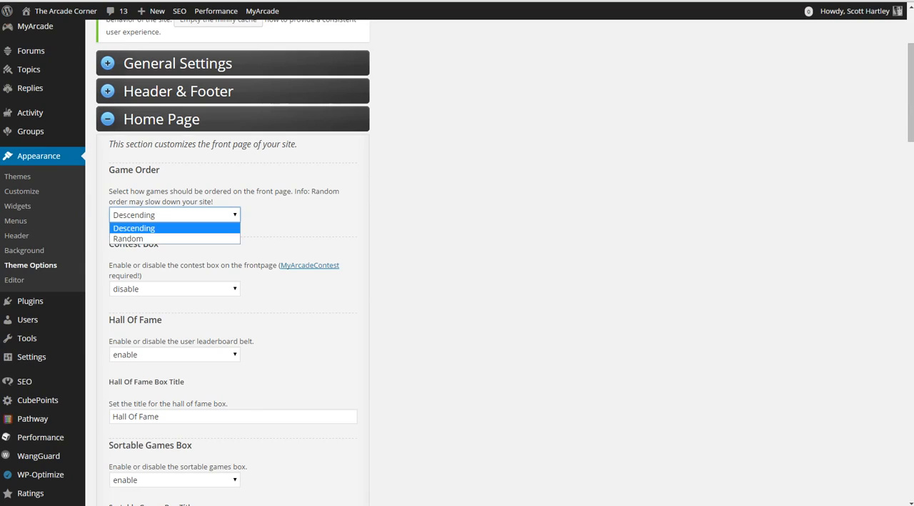
pyautogui.click(134, 228)
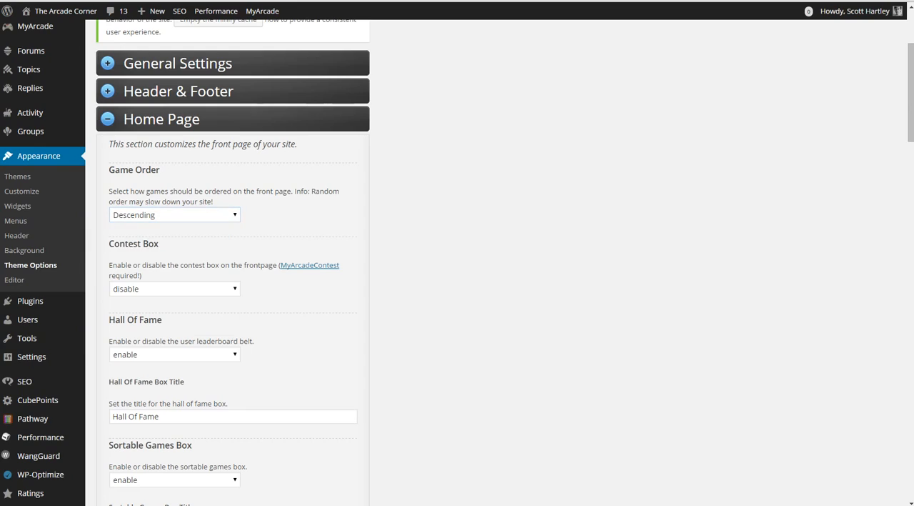
pyautogui.scroll(-3)
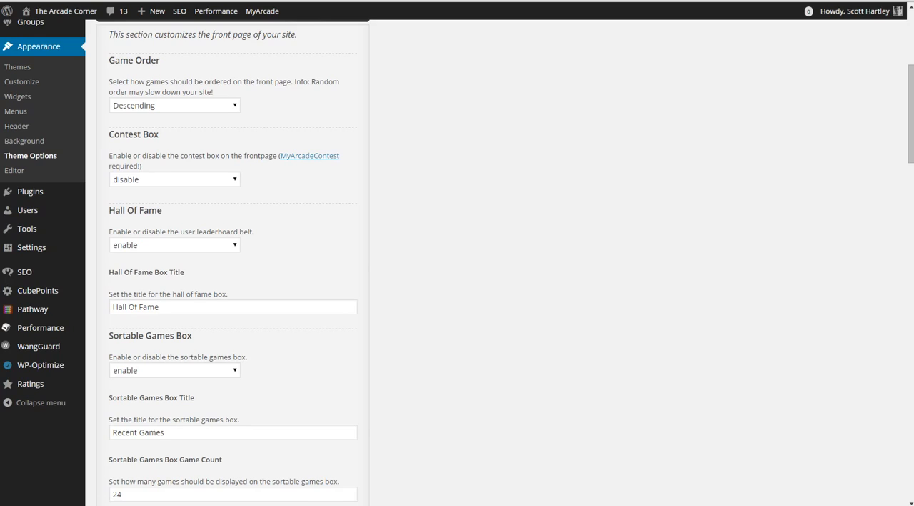
pyautogui.click(173, 179)
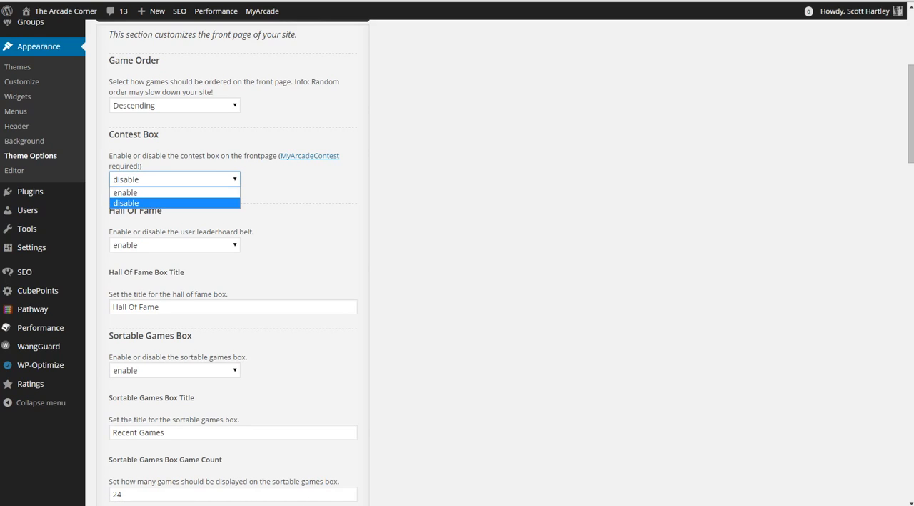
pyautogui.click(126, 203)
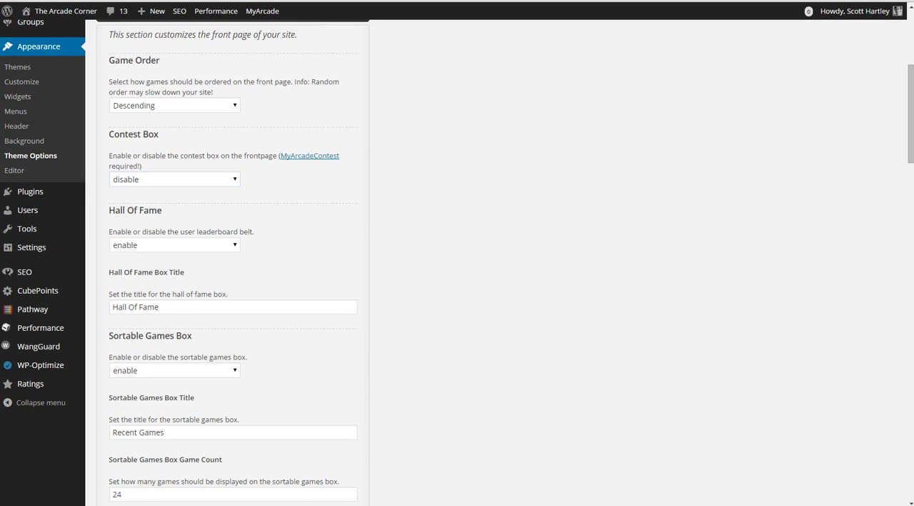
pyautogui.scroll(-3)
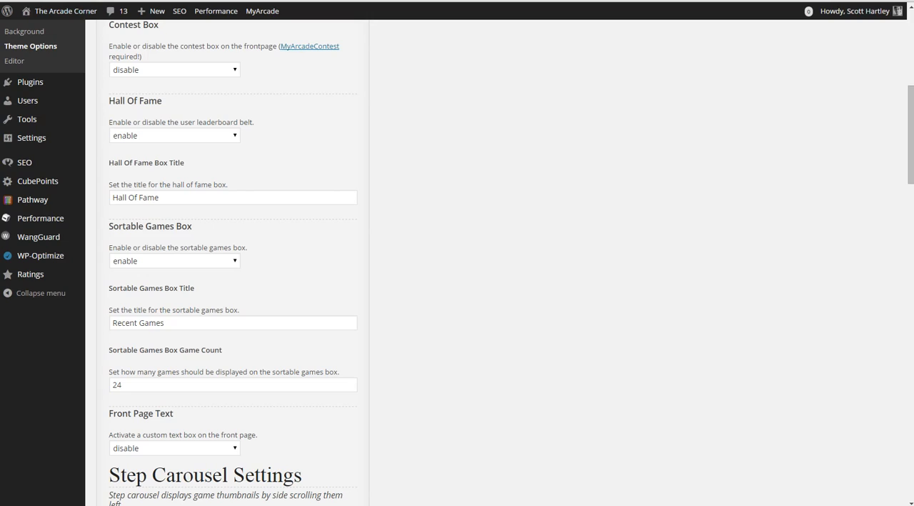
# - Bring up the Front Page Text choices below the Recent Games sortable settings
pyautogui.scroll(-3)
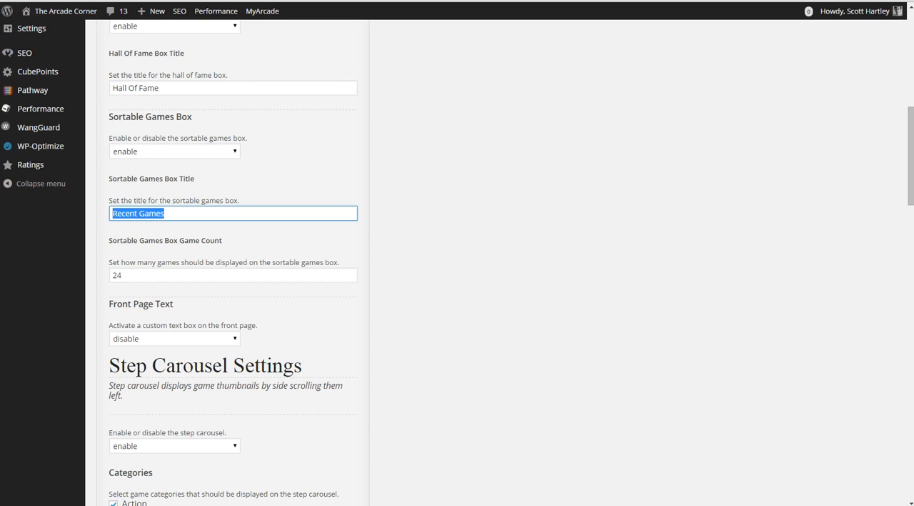
pyautogui.click(174, 338)
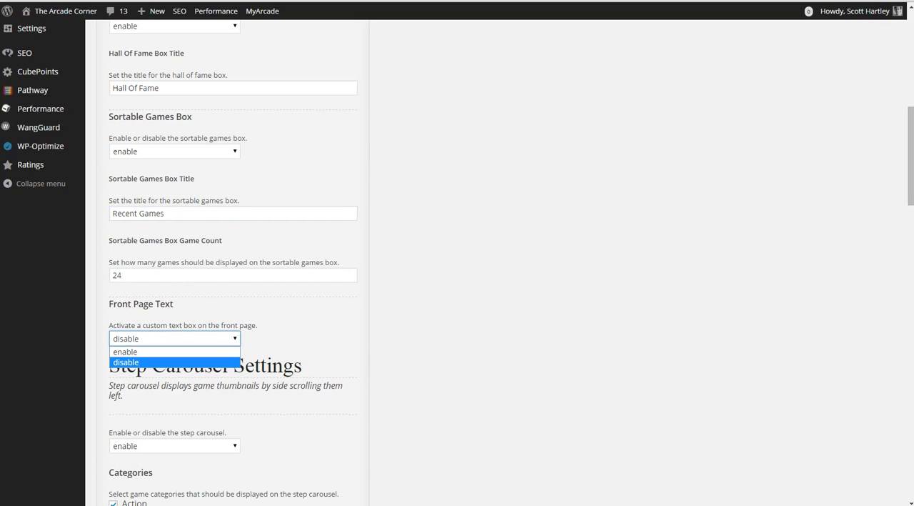
pyautogui.click(125, 362)
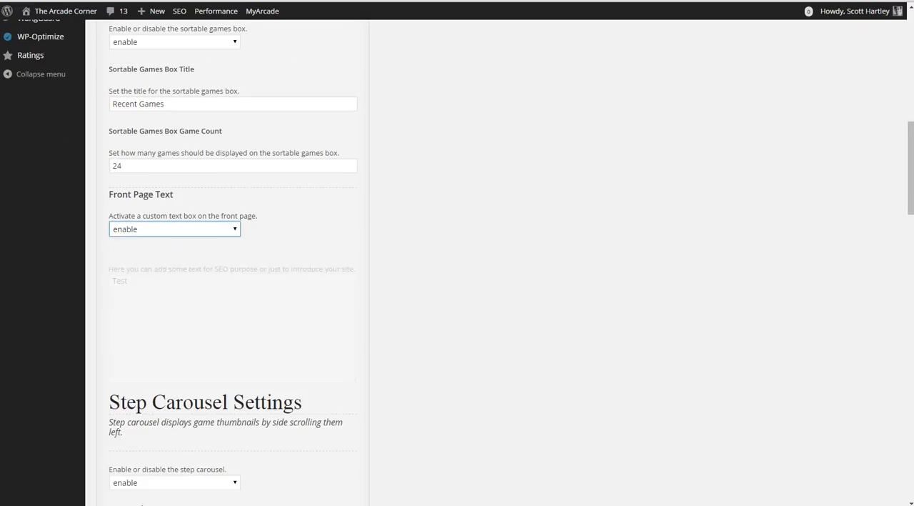
pyautogui.scroll(-3)
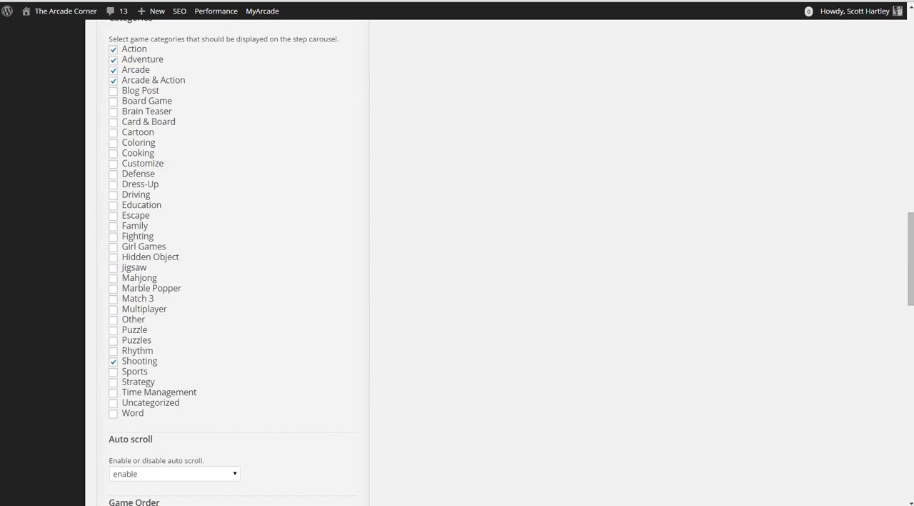
pyautogui.scroll(-3)
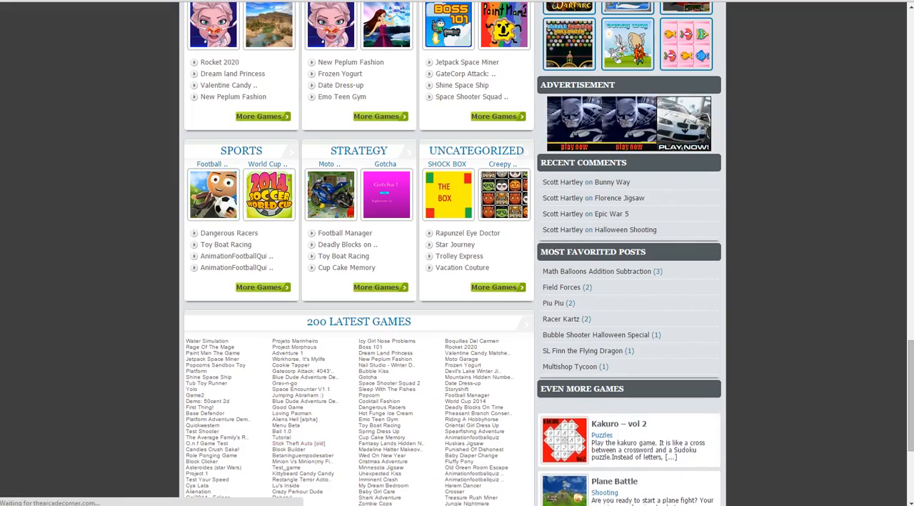
pyautogui.scroll(-3)
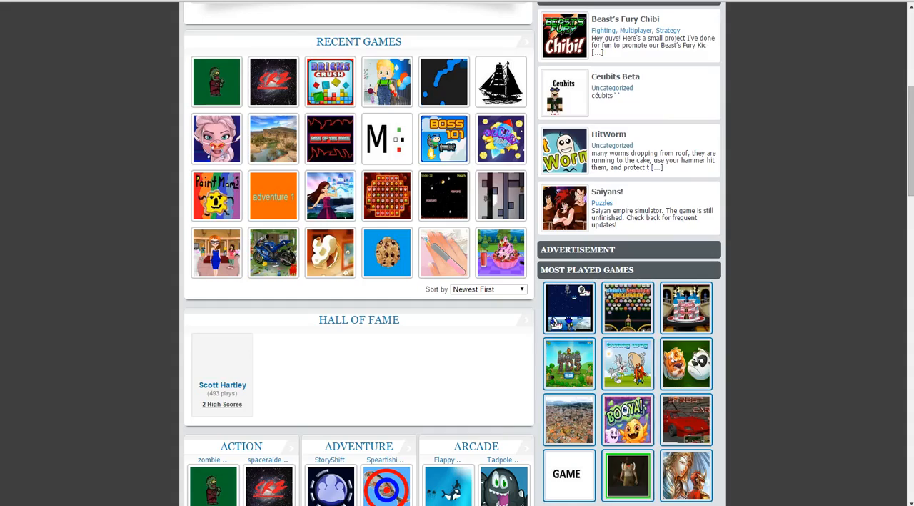
pyautogui.scroll(-3)
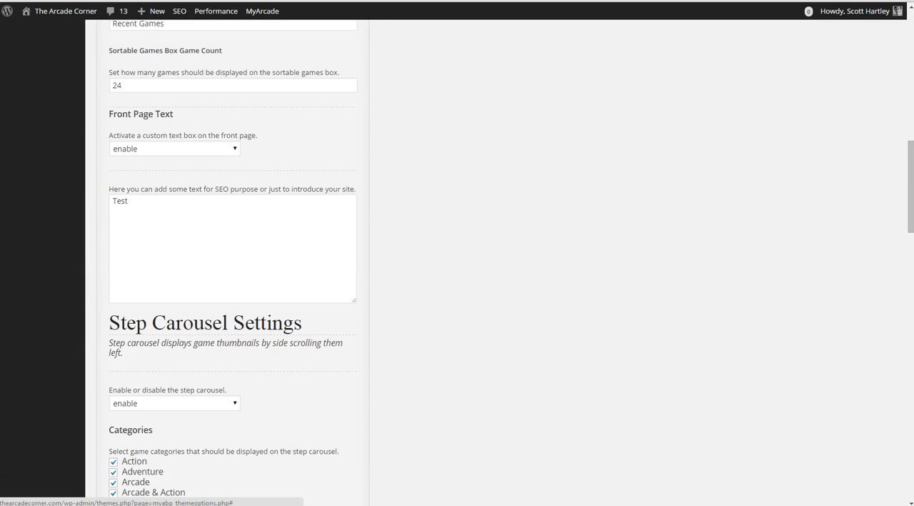
pyautogui.click(174, 148)
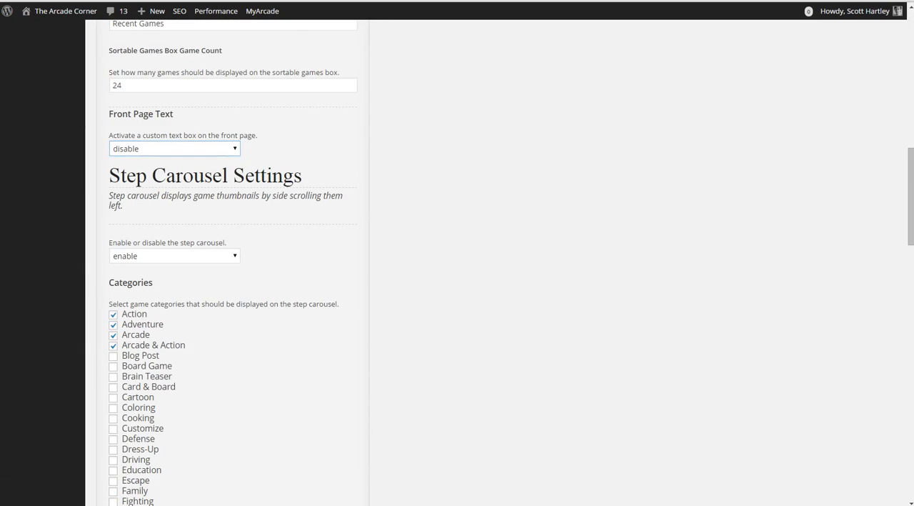
pyautogui.scroll(-3)
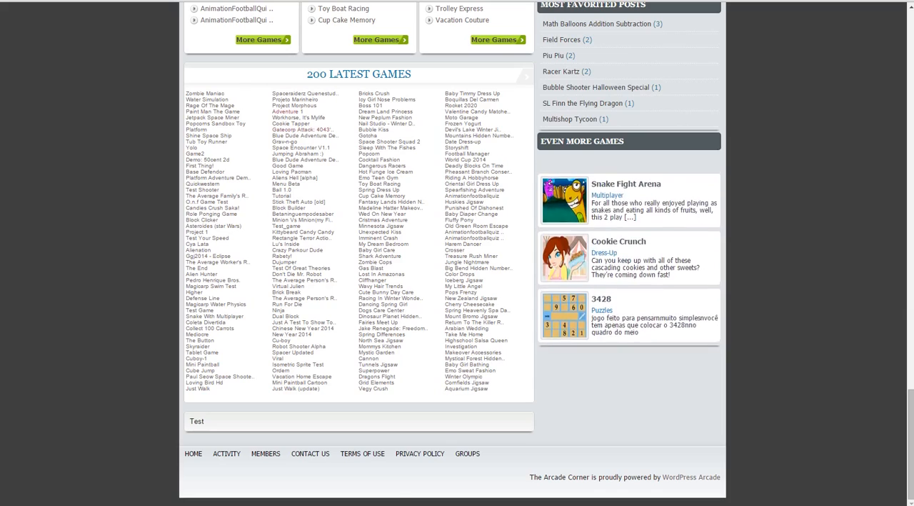
pyautogui.scroll(3)
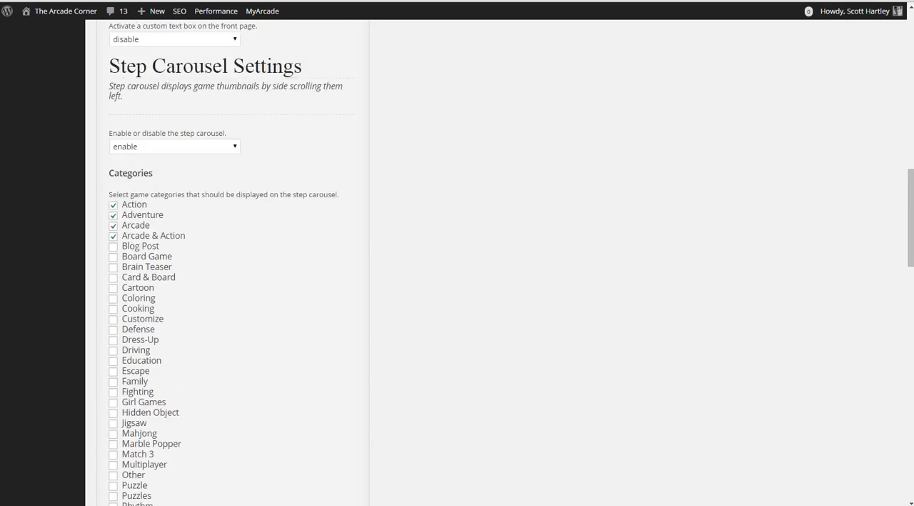
pyautogui.scroll(-3)
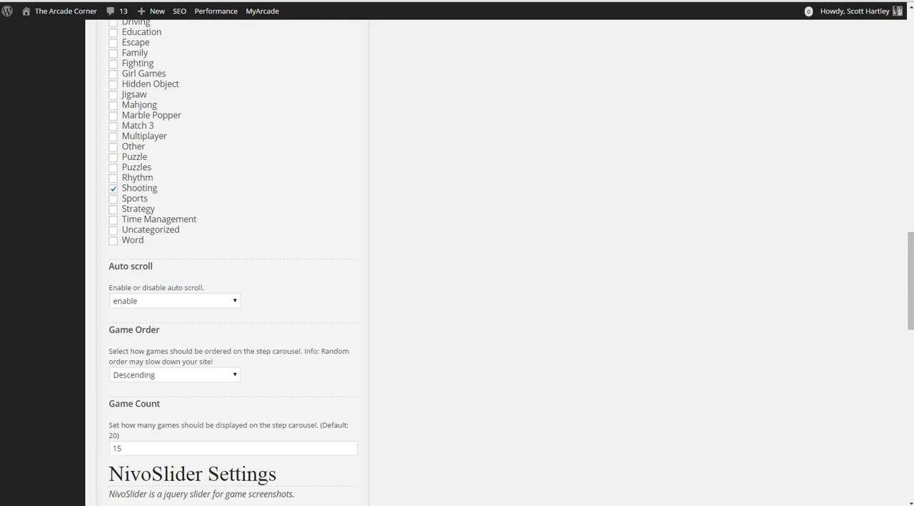
pyautogui.click(174, 300)
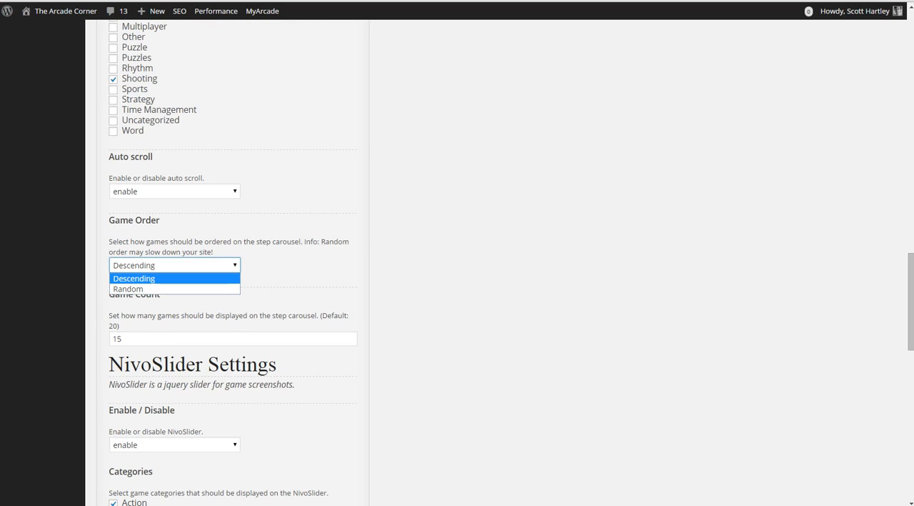
pyautogui.click(134, 277)
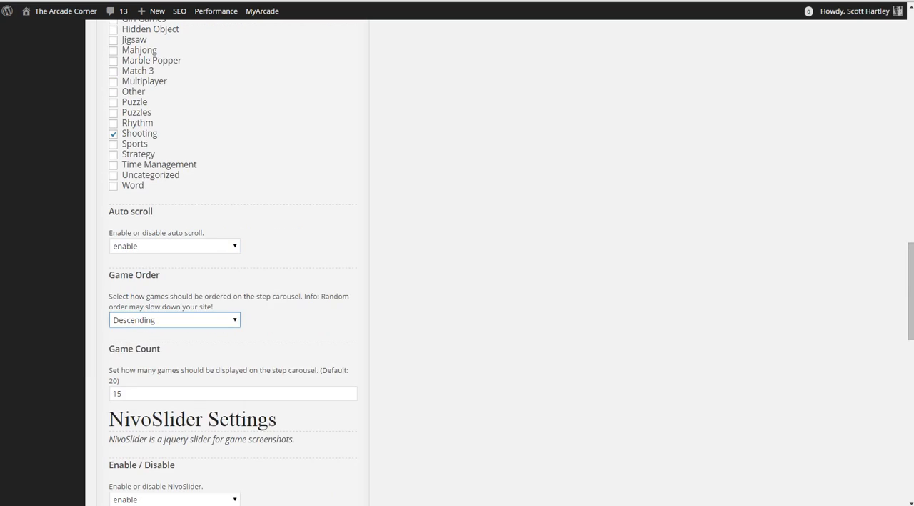
pyautogui.scroll(-3)
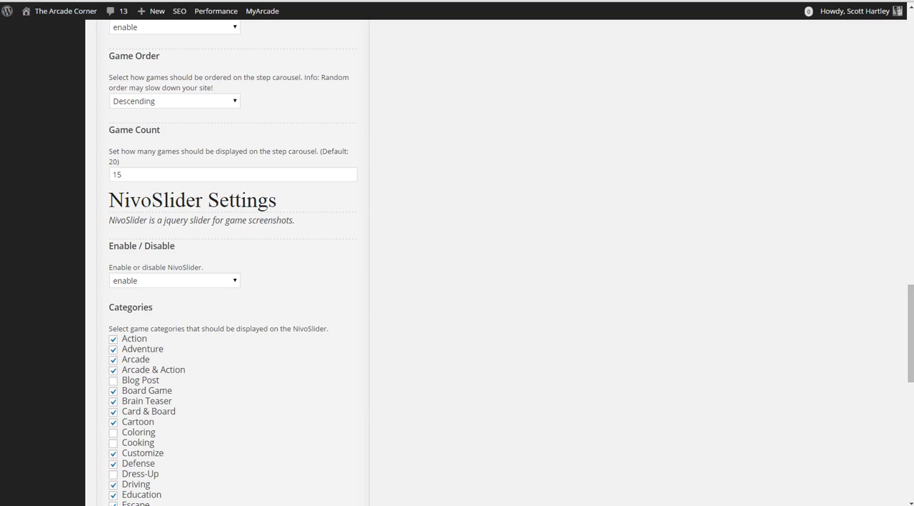
# - Review the NivoSlider settings and save the Fungames theme options
pyautogui.scroll(-3)
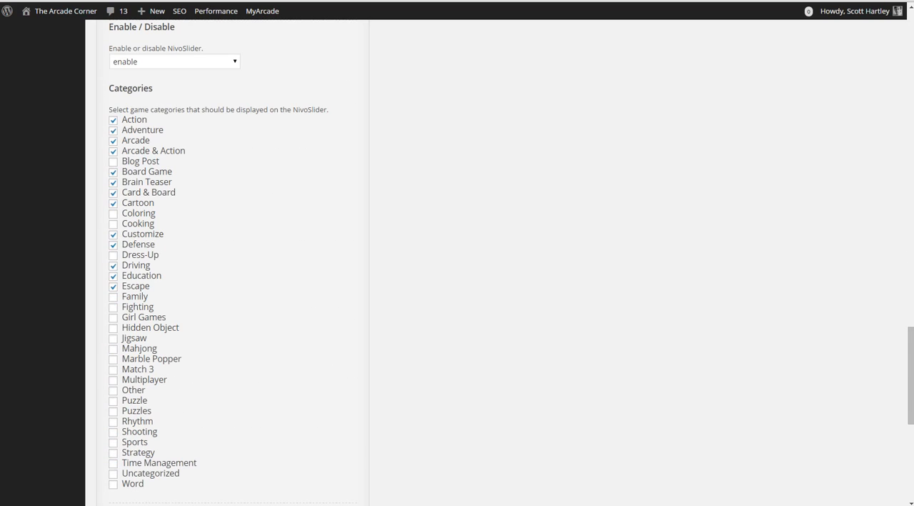
pyautogui.scroll(-3)
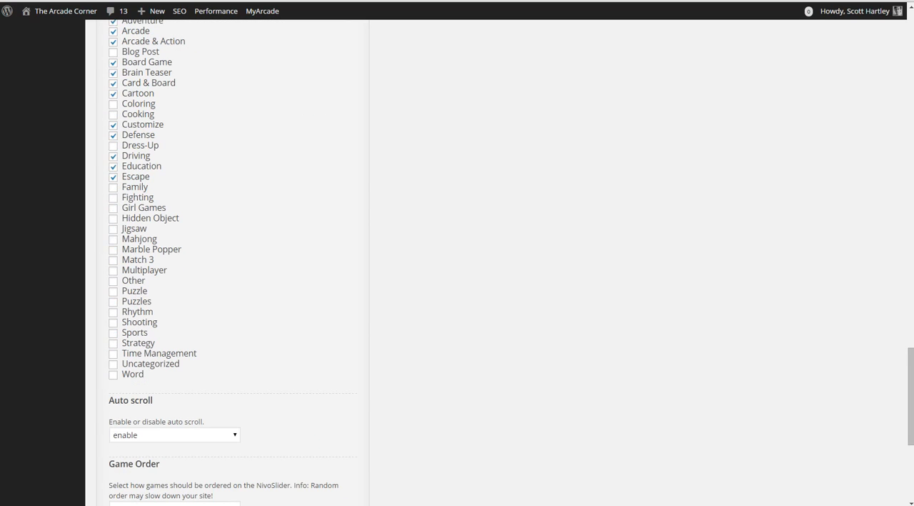
pyautogui.scroll(3)
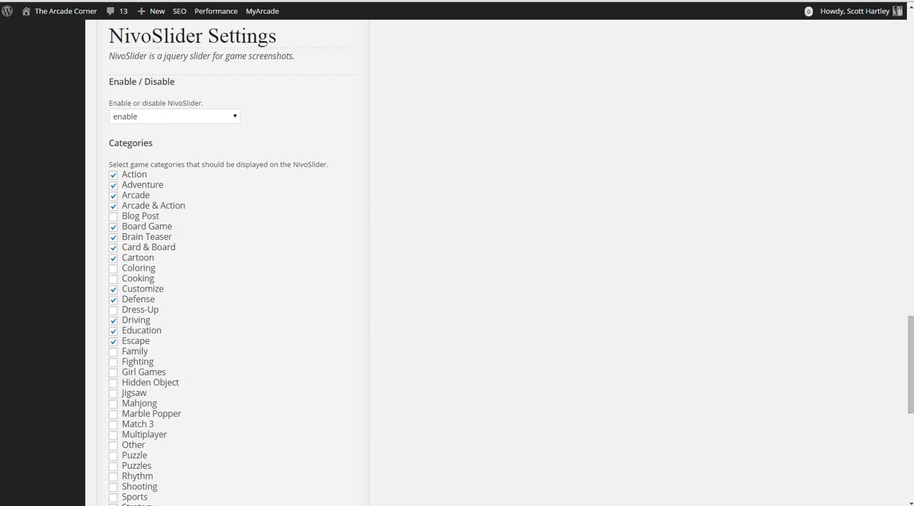
pyautogui.scroll(-3)
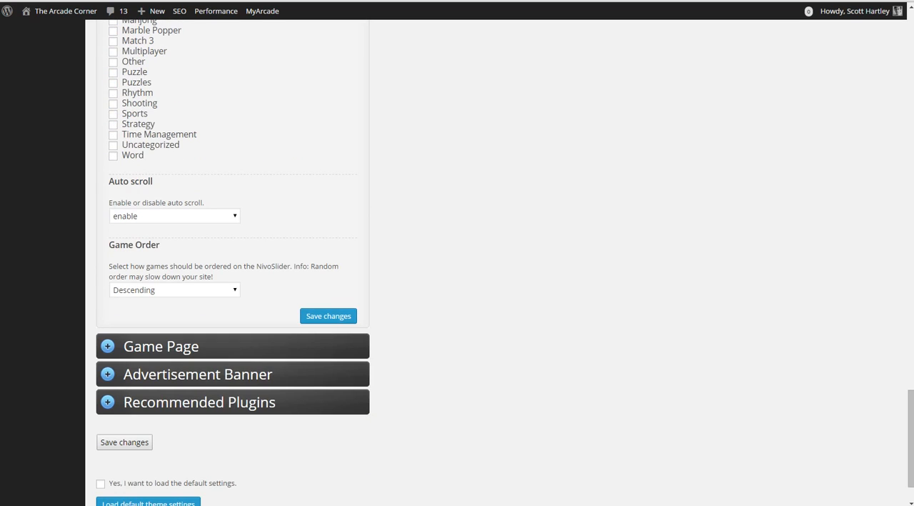
pyautogui.click(174, 216)
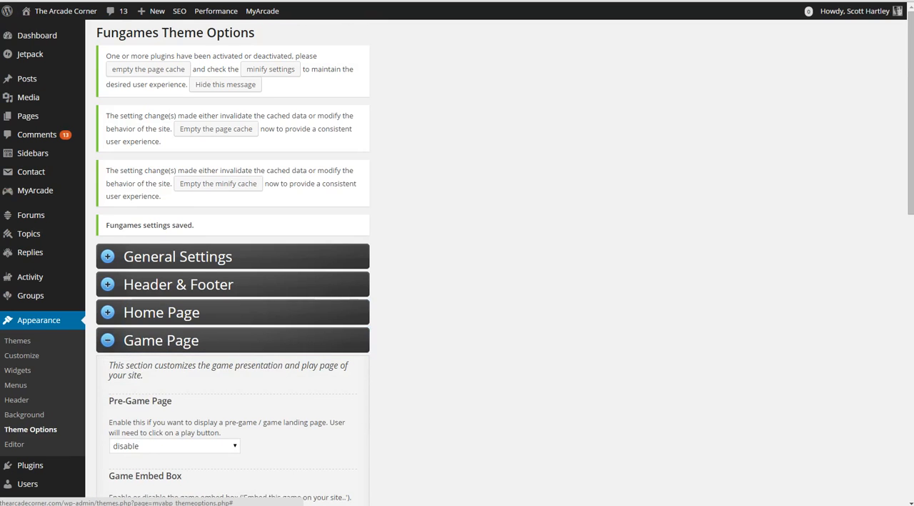
# - Set Pre-Game Page to enable, revealing the 'play' permalink endpoint
pyautogui.scroll(-3)
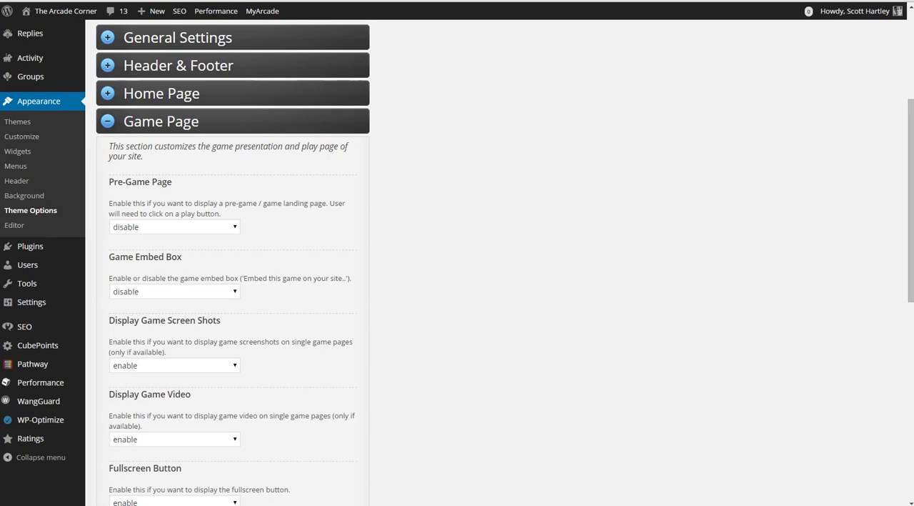
pyautogui.click(174, 227)
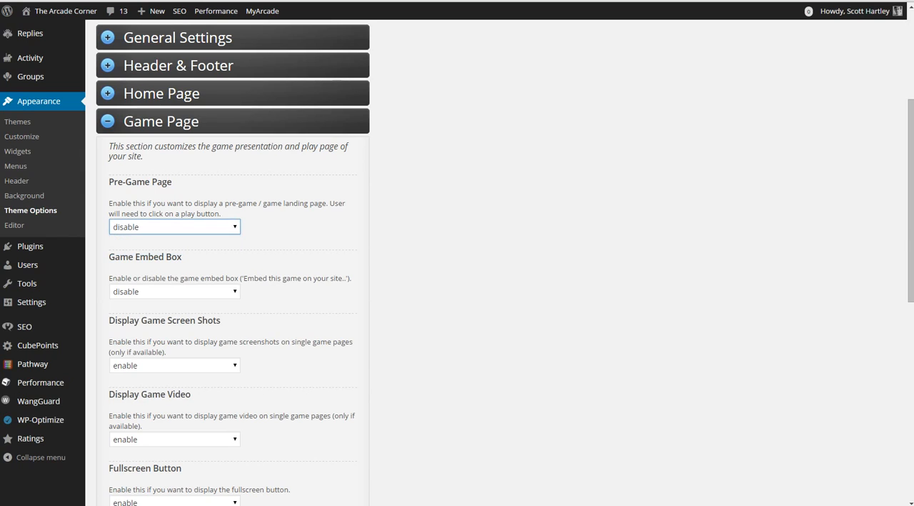
pyautogui.click(175, 227)
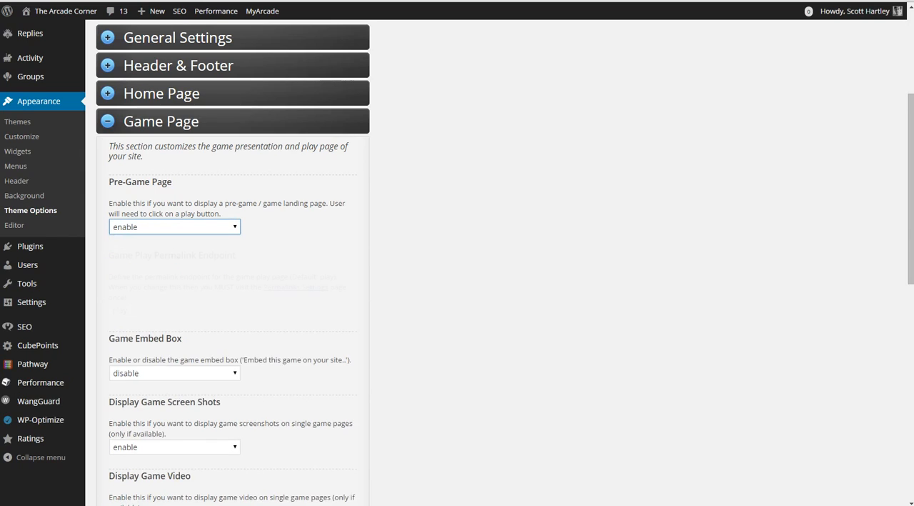
pyautogui.scroll(-3)
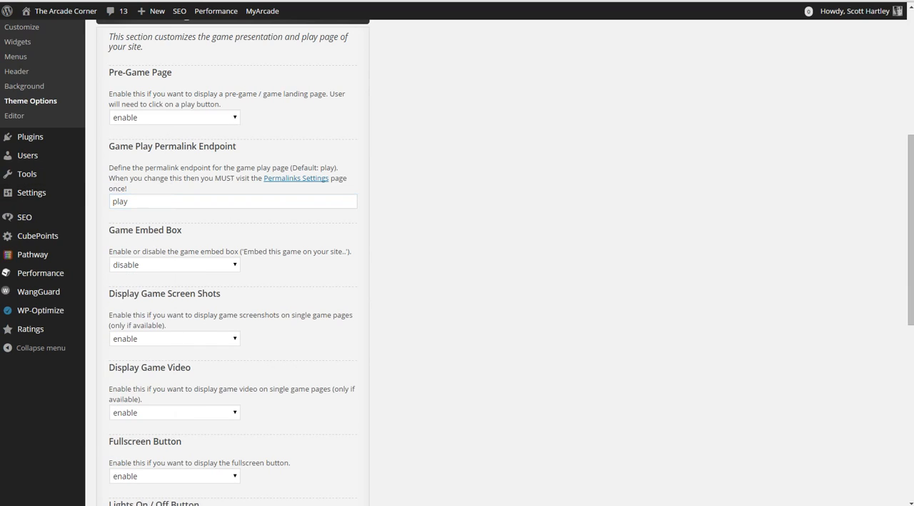
pyautogui.scroll(-3)
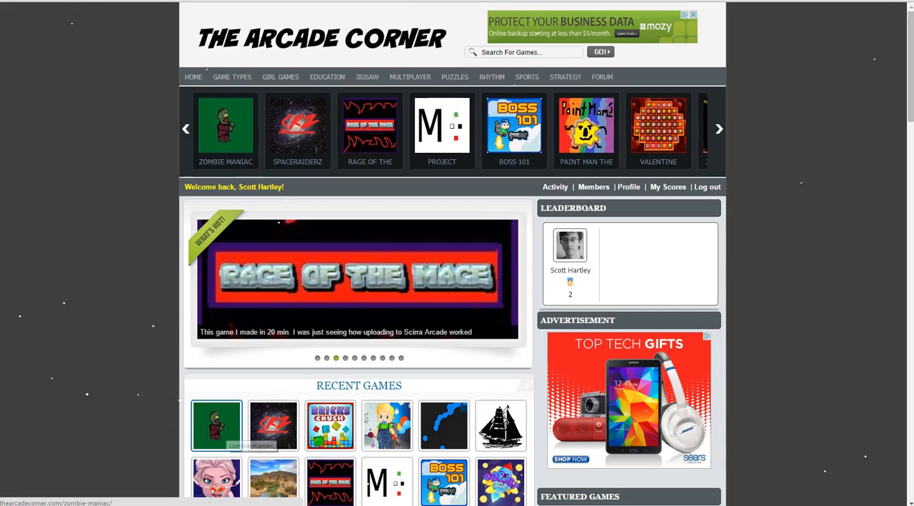
# - Advance the live site's game carousel twice to show more games
pyautogui.click(718, 129)
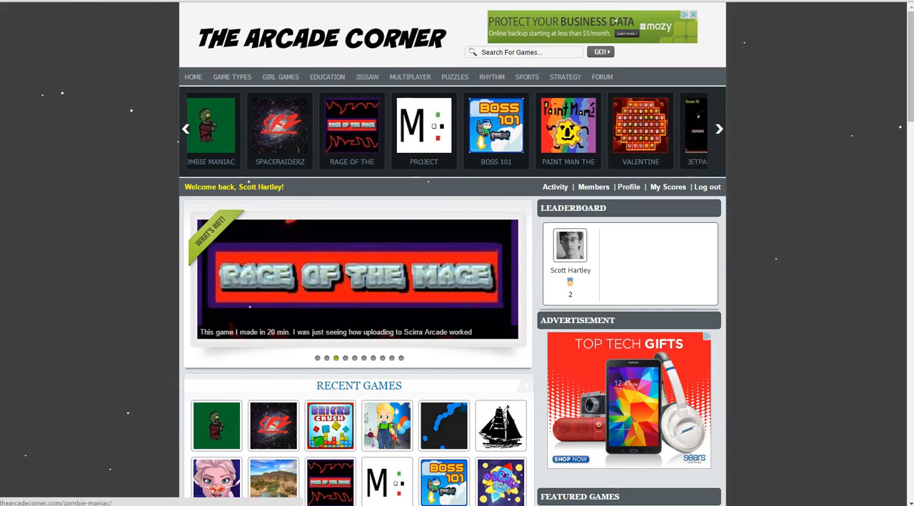
pyautogui.click(216, 425)
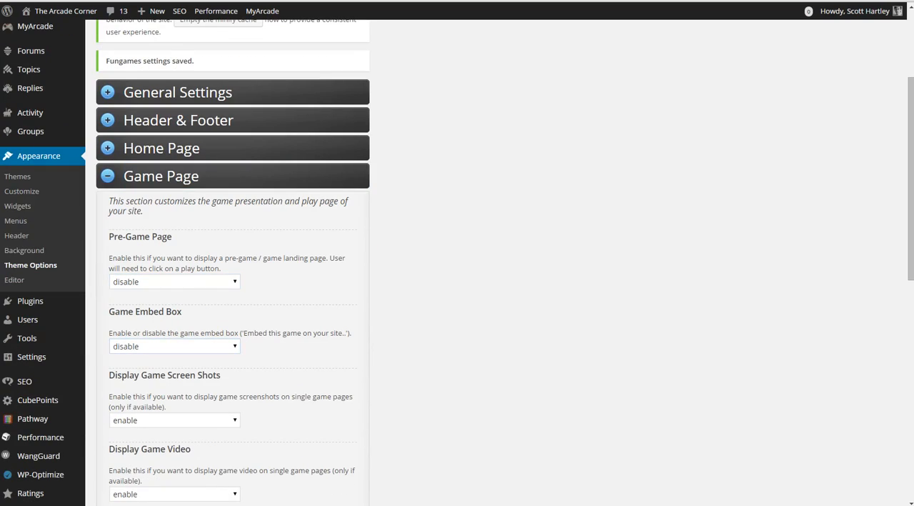
pyautogui.scroll(-3)
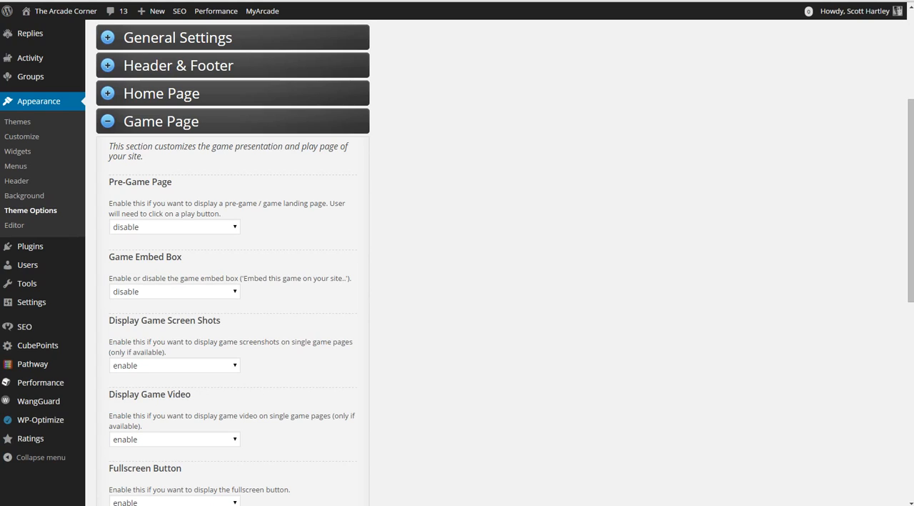
pyautogui.scroll(-3)
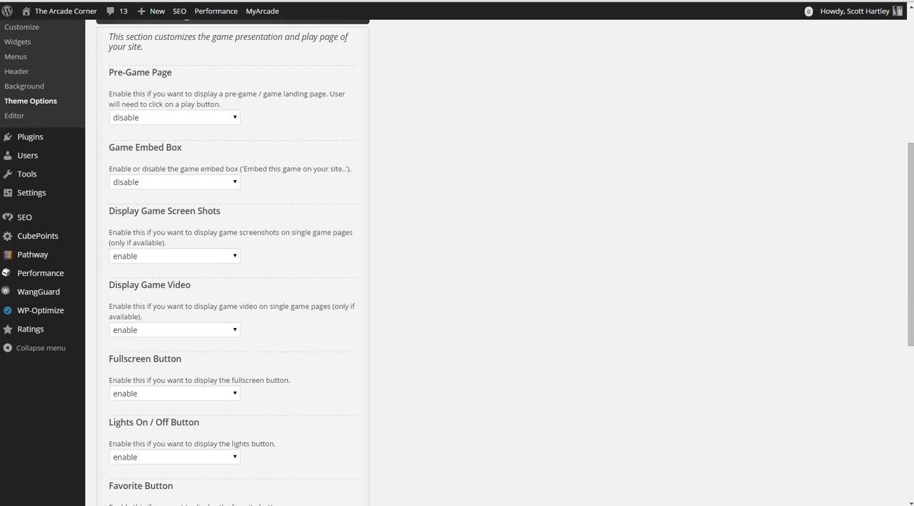
pyautogui.scroll(-3)
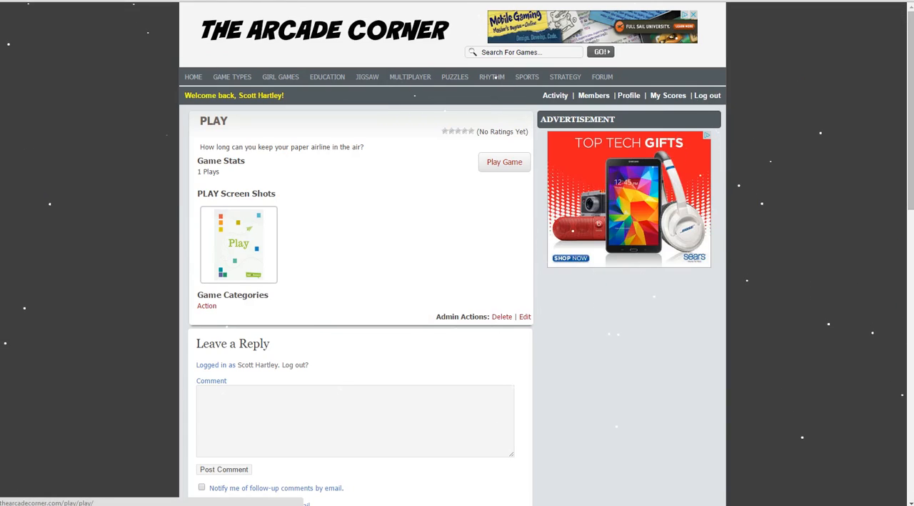
# - Start the PLAY game on the site and add it to favourites
pyautogui.click(504, 161)
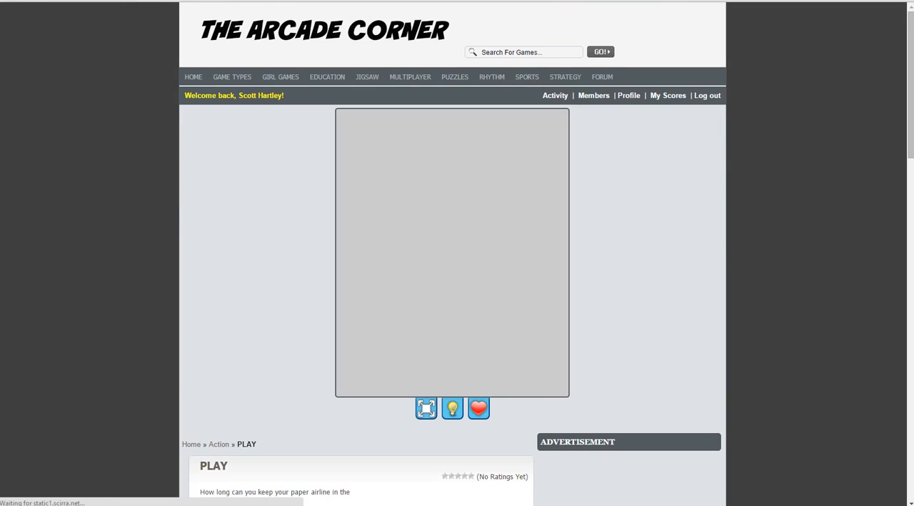
pyautogui.moveTo(425, 408)
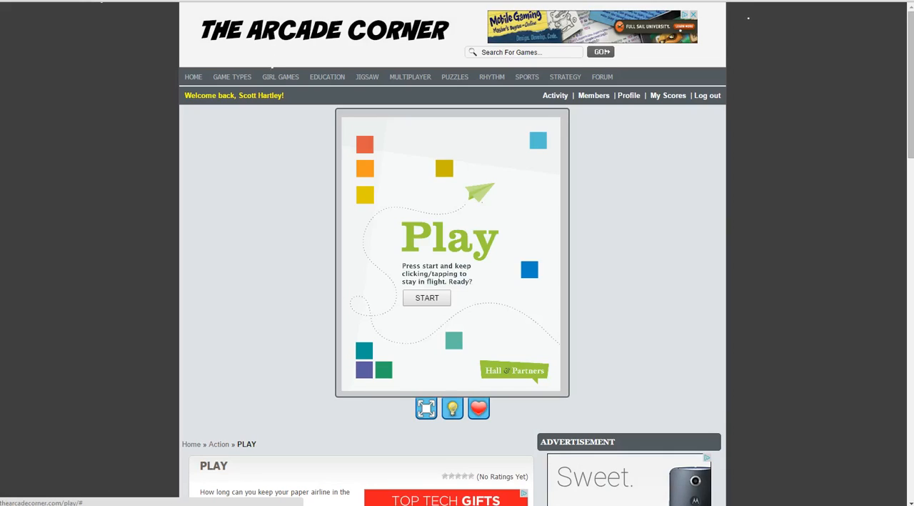
pyautogui.moveTo(477, 408)
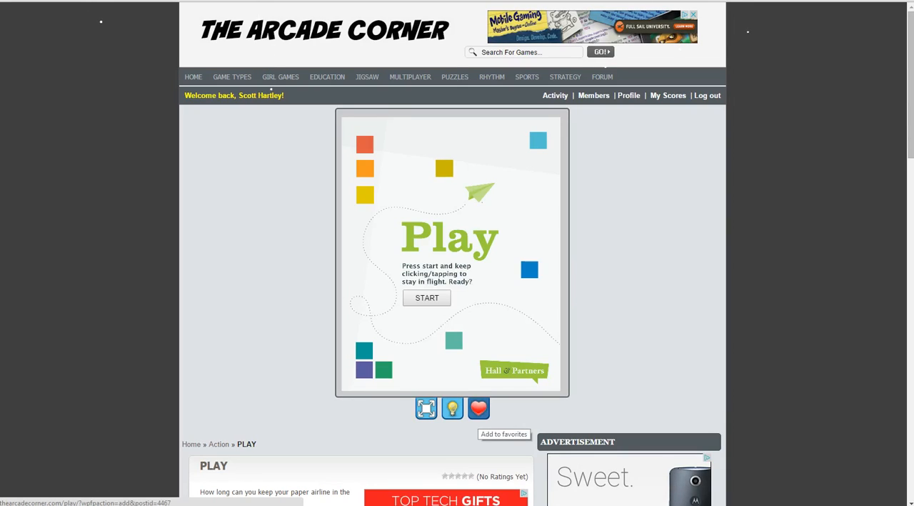
pyautogui.click(193, 76)
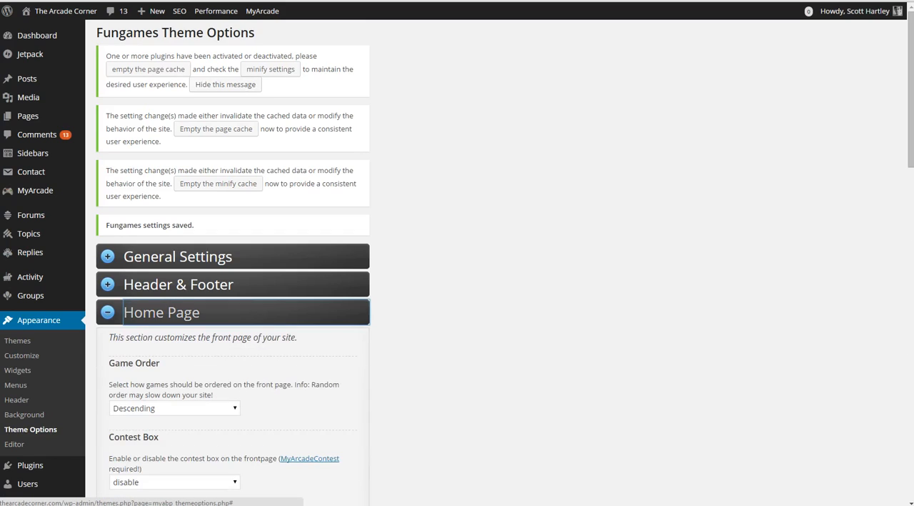
# - Set the Game Page Progress Bar to enable and continue to the Advertisement Banner options
pyautogui.scroll(-3)
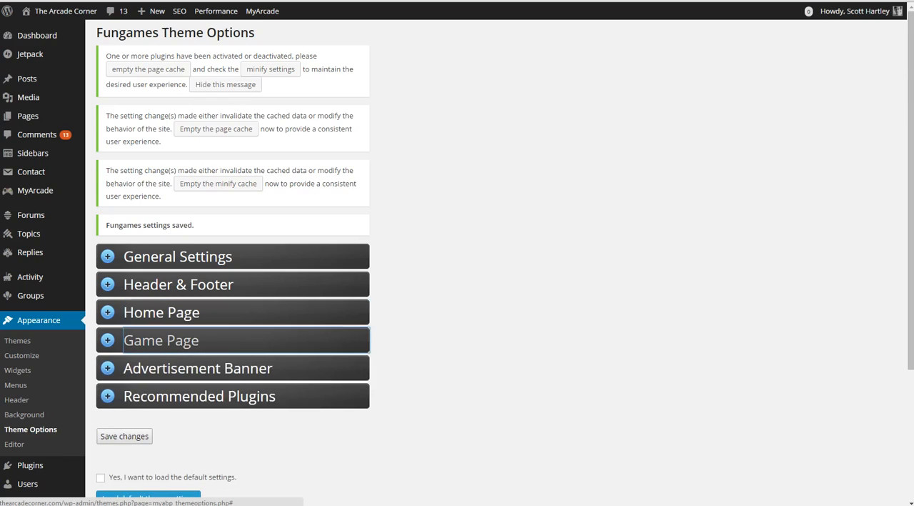
pyautogui.click(162, 340)
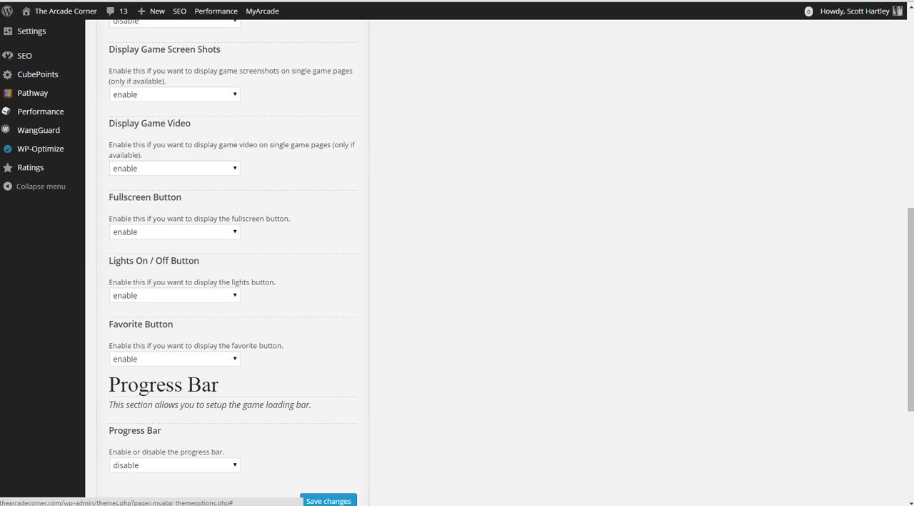
pyautogui.click(174, 464)
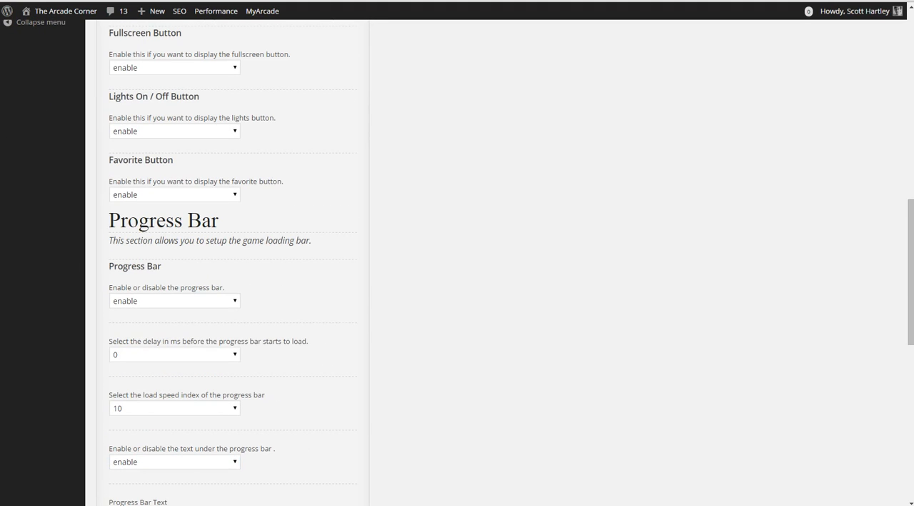
pyautogui.scroll(-3)
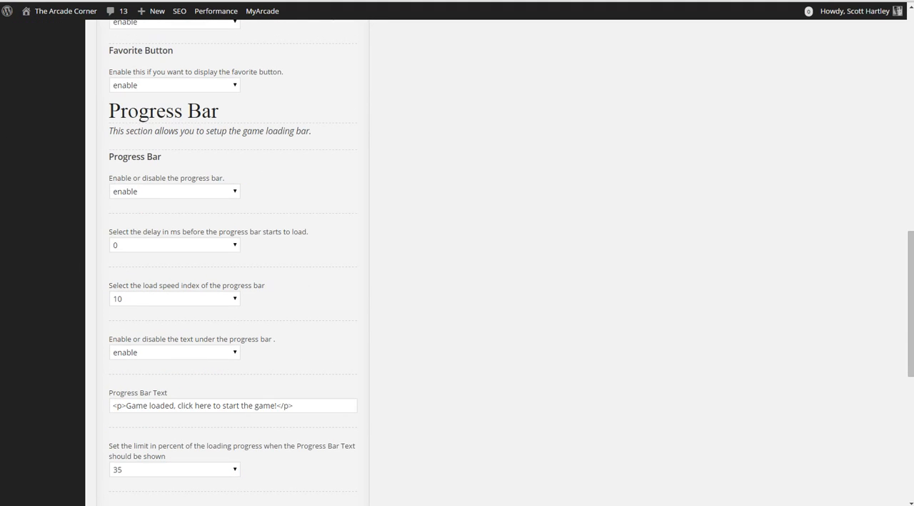
pyautogui.scroll(-3)
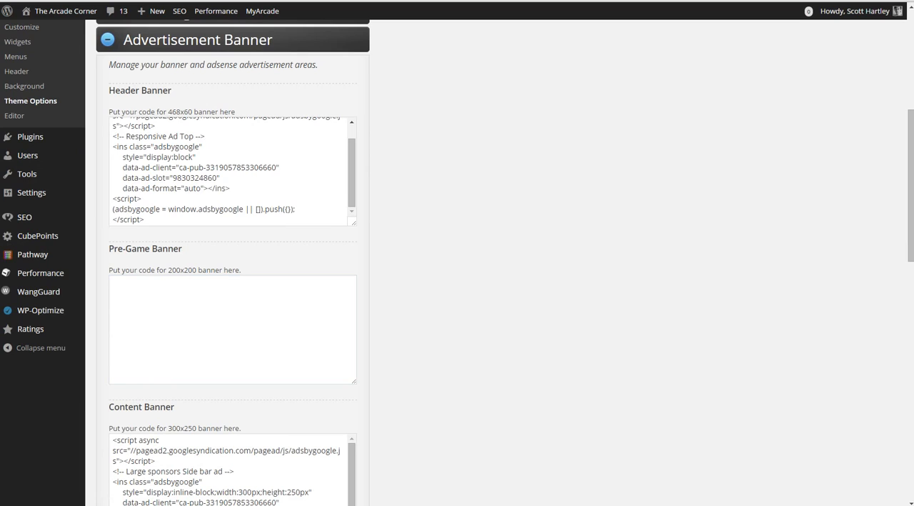
# - Review the header, content and pre-game Advertisement Banner code boxes
pyautogui.scroll(-3)
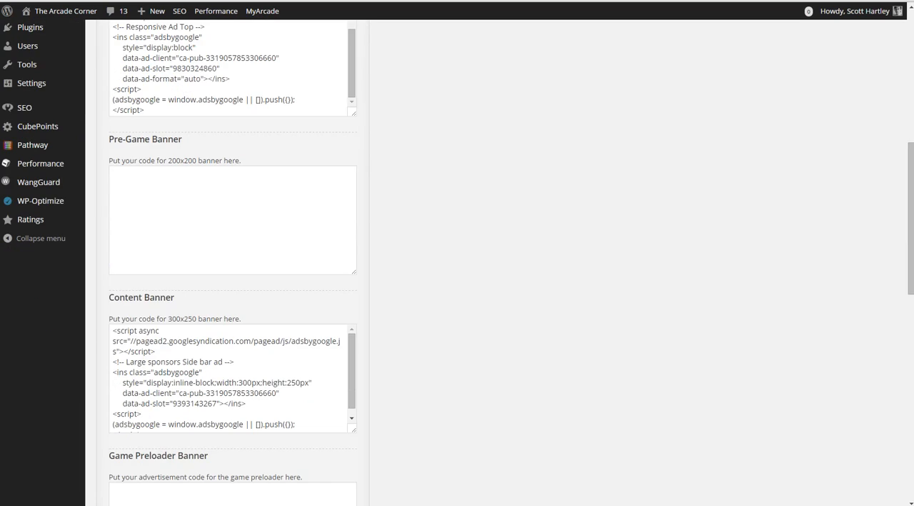
pyautogui.scroll(-3)
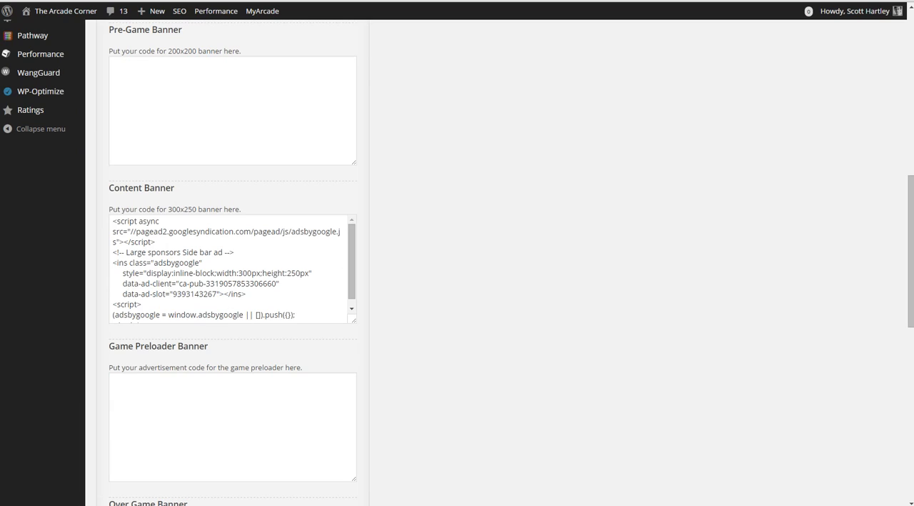
pyautogui.scroll(-3)
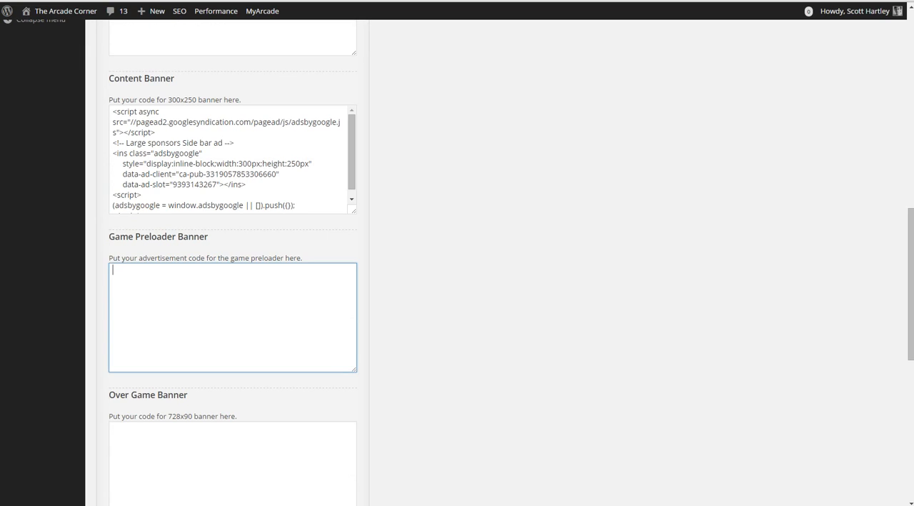
pyautogui.scroll(-3)
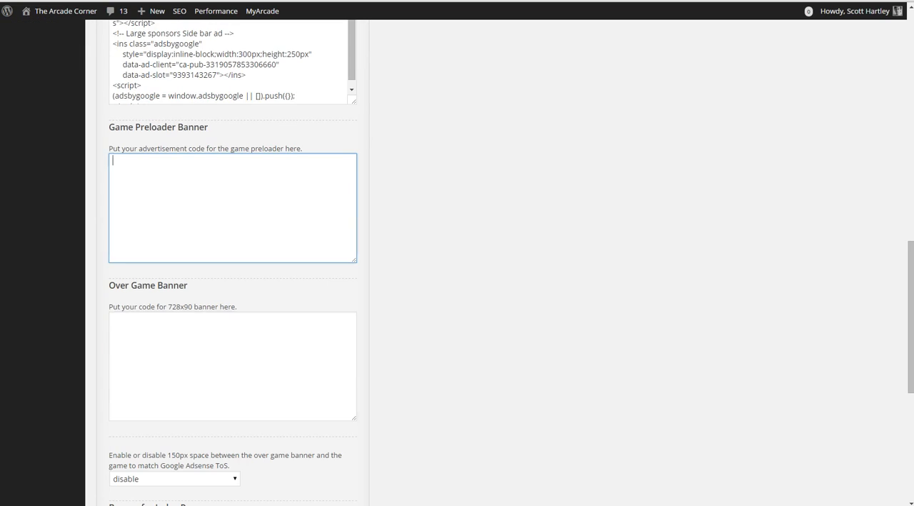
# - Keep the 150px banner space on disable and expand Recommended Plugins
pyautogui.click(232, 366)
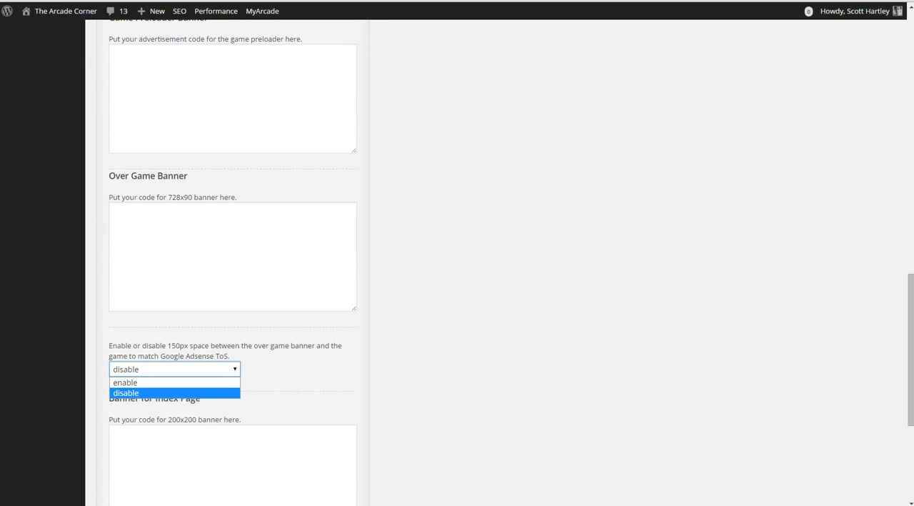
pyautogui.click(125, 392)
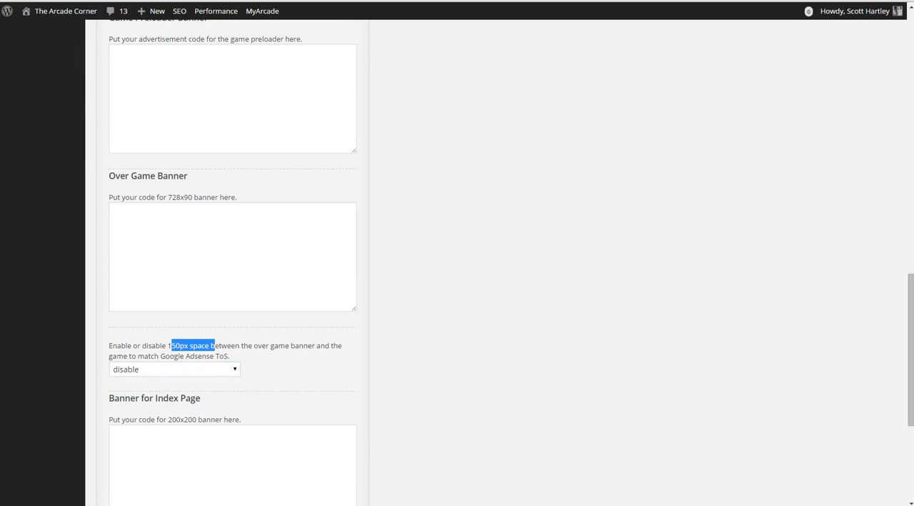
pyautogui.click(174, 368)
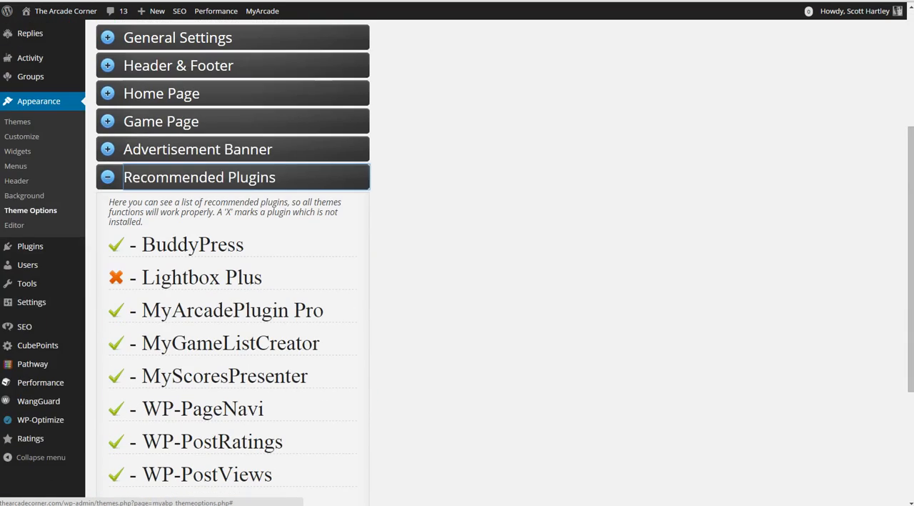
# - Review the remaining recommended plugins (Sexy Bookmarks not installed) and collapse the Recommended Plugins section
pyautogui.scroll(-3)
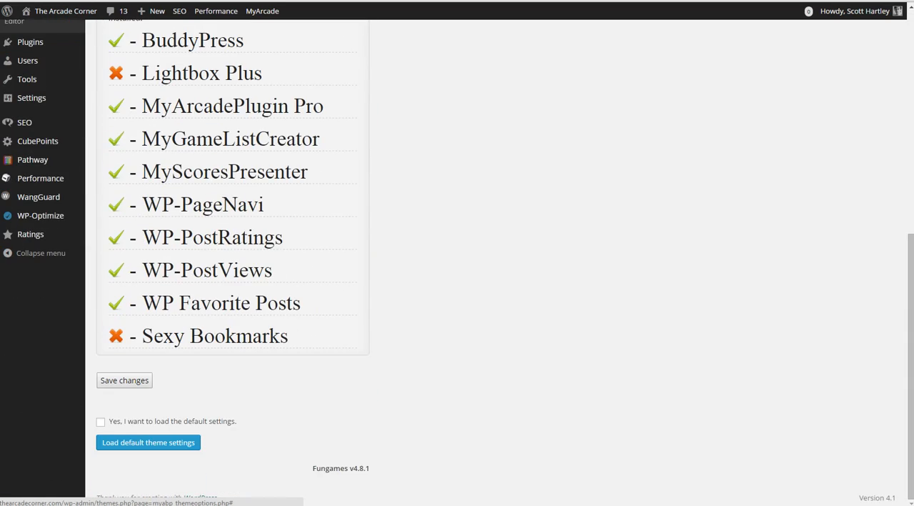
pyautogui.click(125, 379)
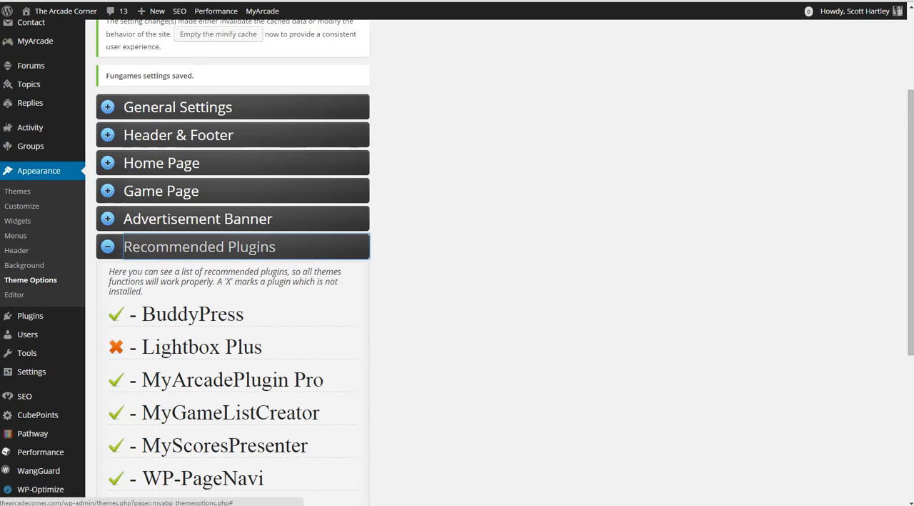
pyautogui.scroll(-3)
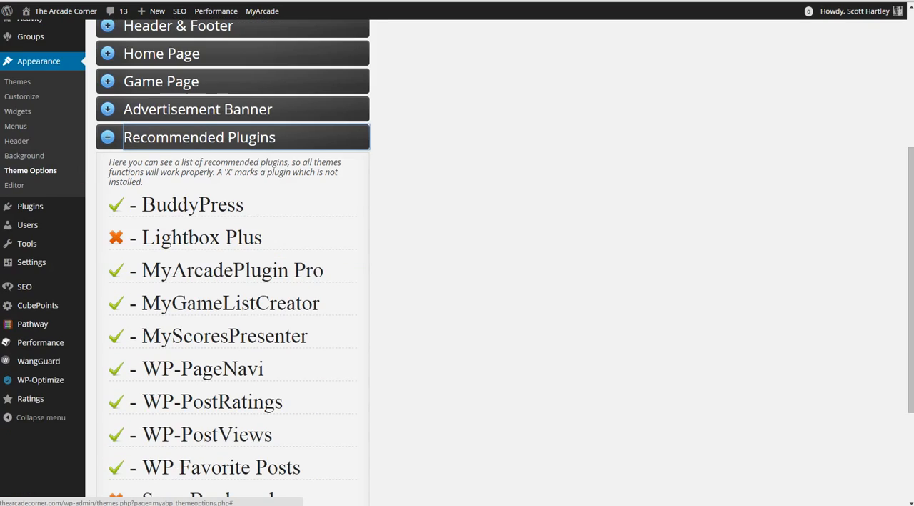
pyautogui.scroll(-3)
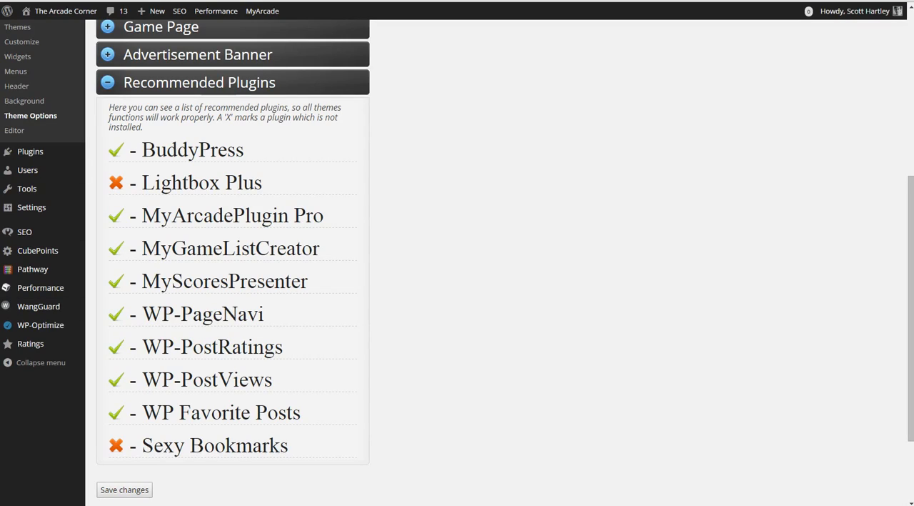
pyautogui.click(125, 490)
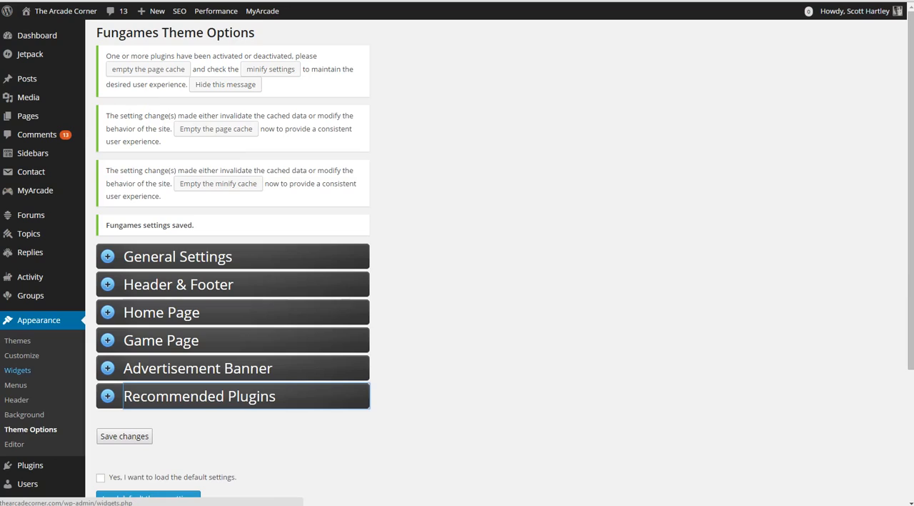
pyautogui.scroll(-3)
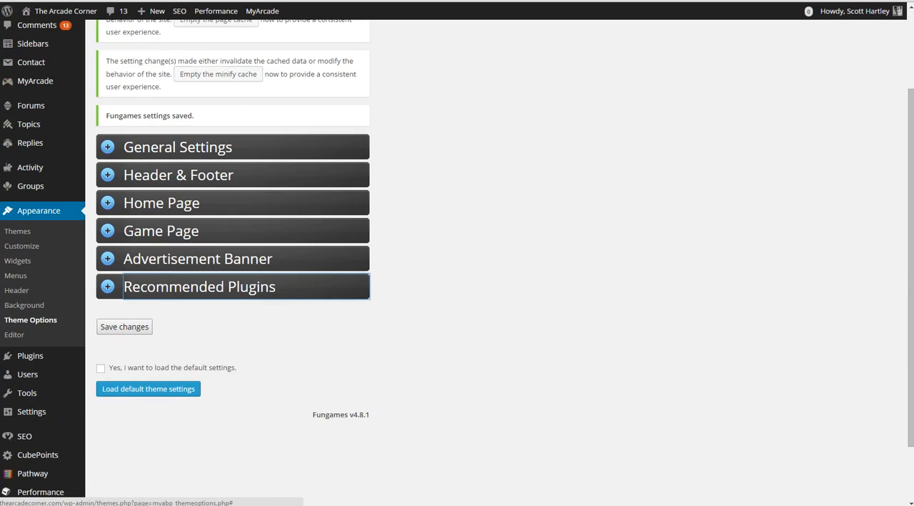
pyautogui.scroll(3)
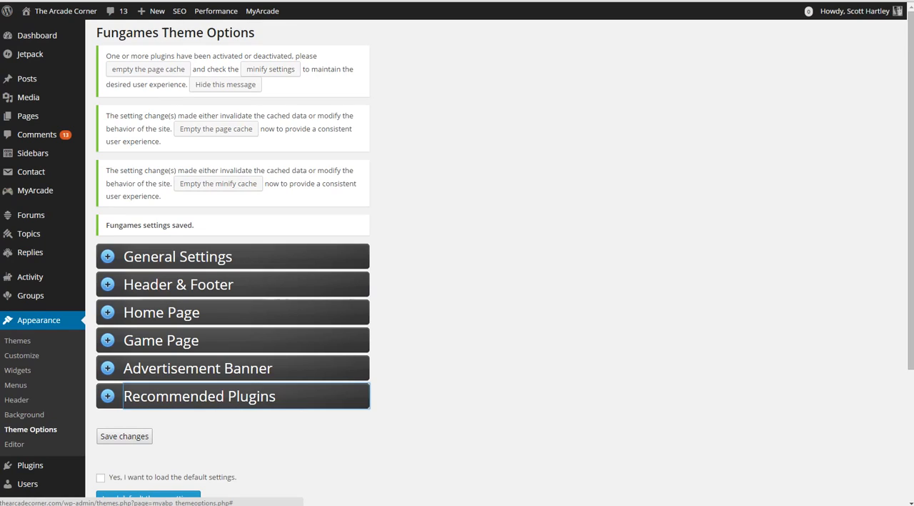